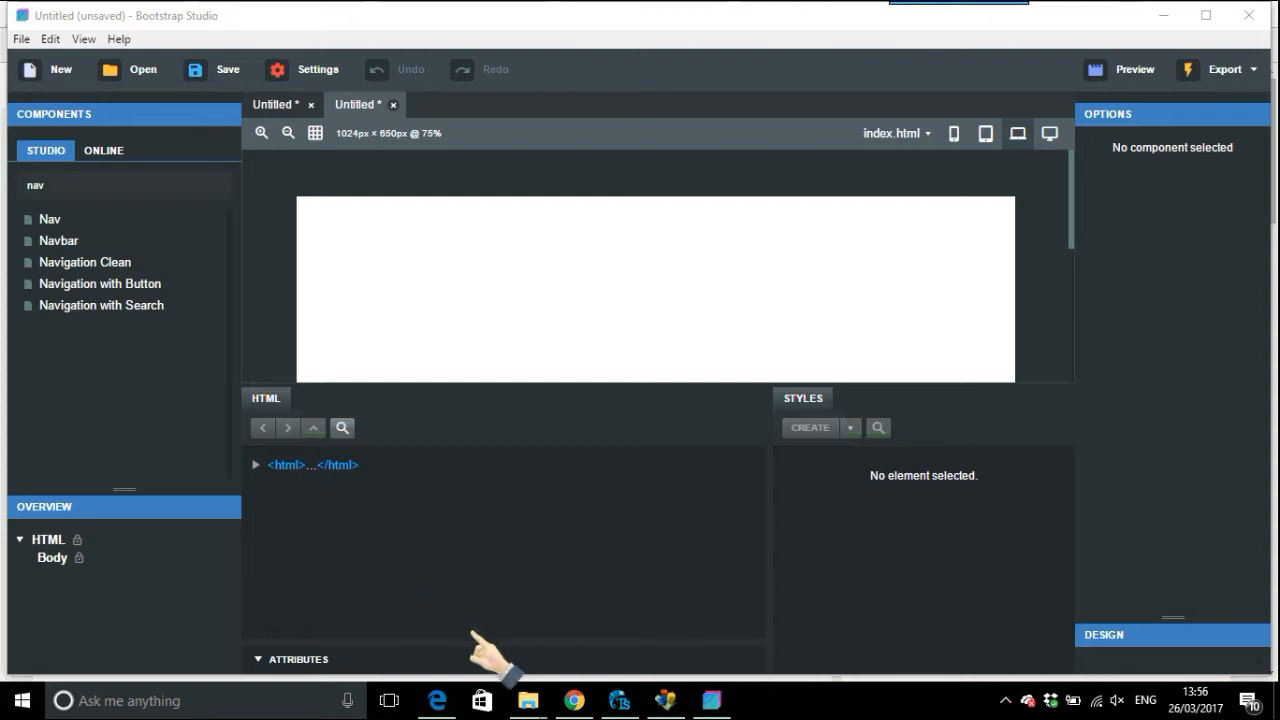
mouse_move(573, 700)
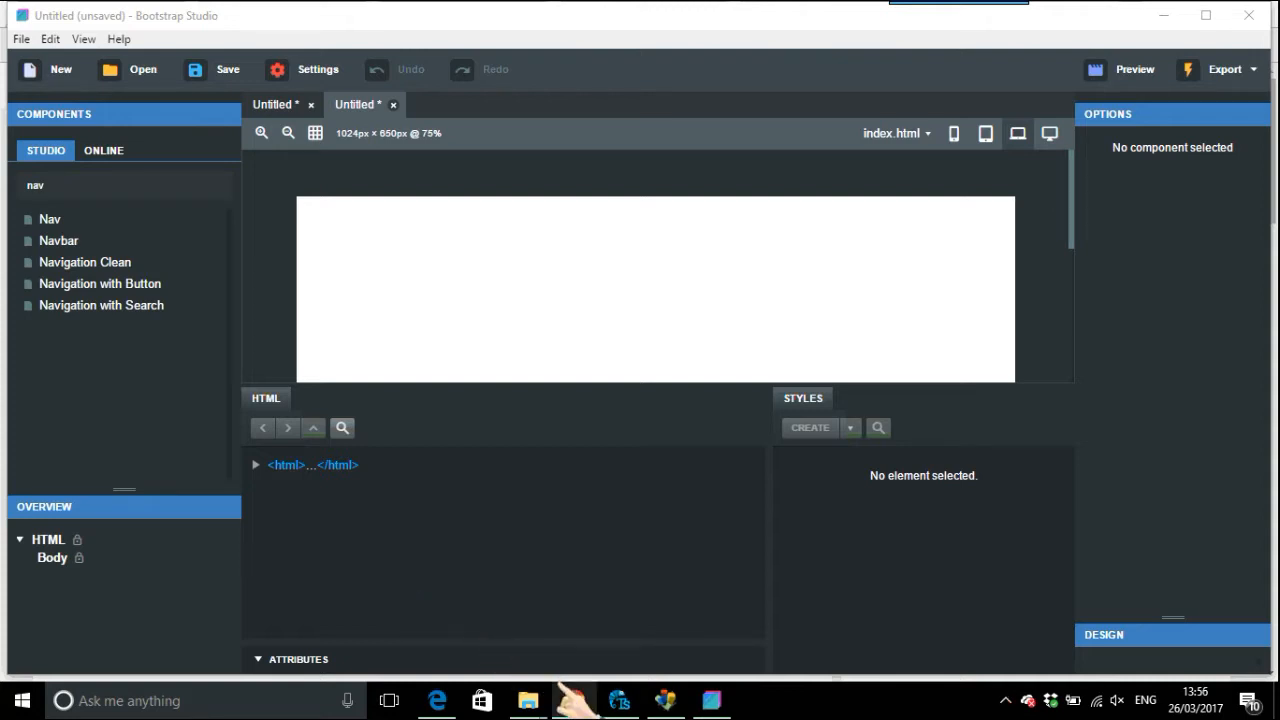
mouse_move(573, 700)
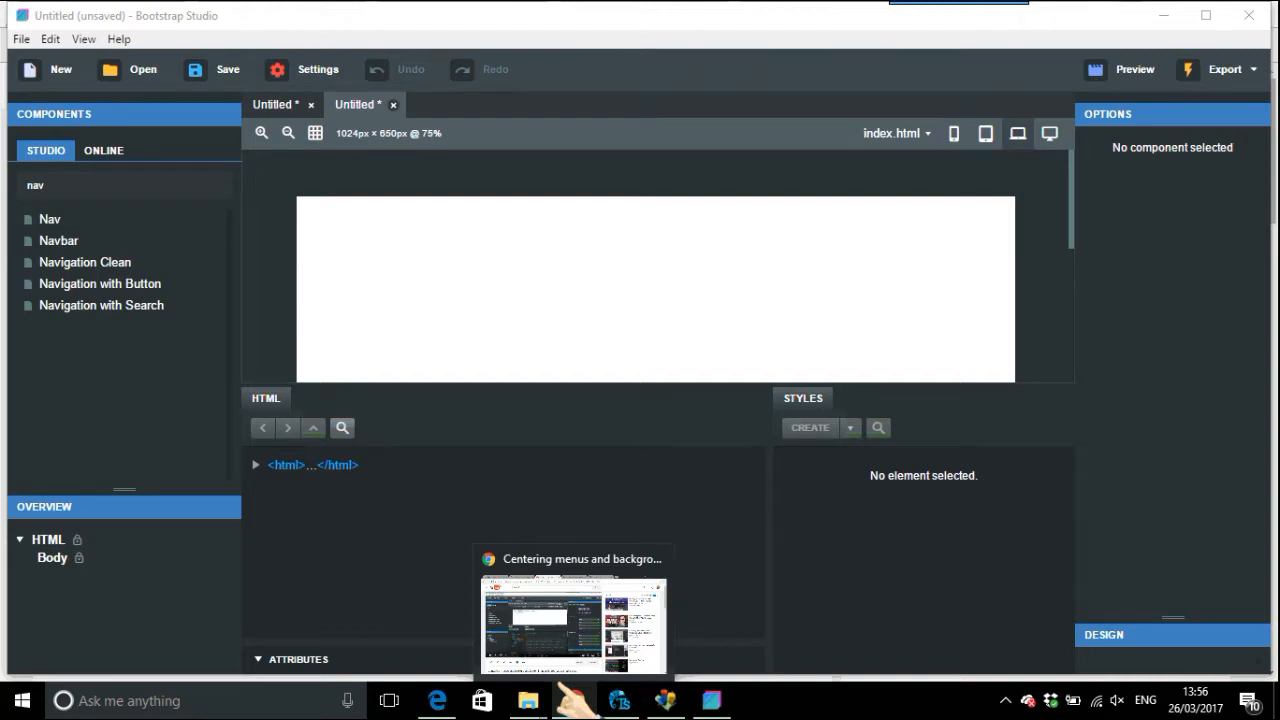
Review the tutorial, then bring up the actions for the newly added navbar with Brand and three items.
left_click(573, 620)
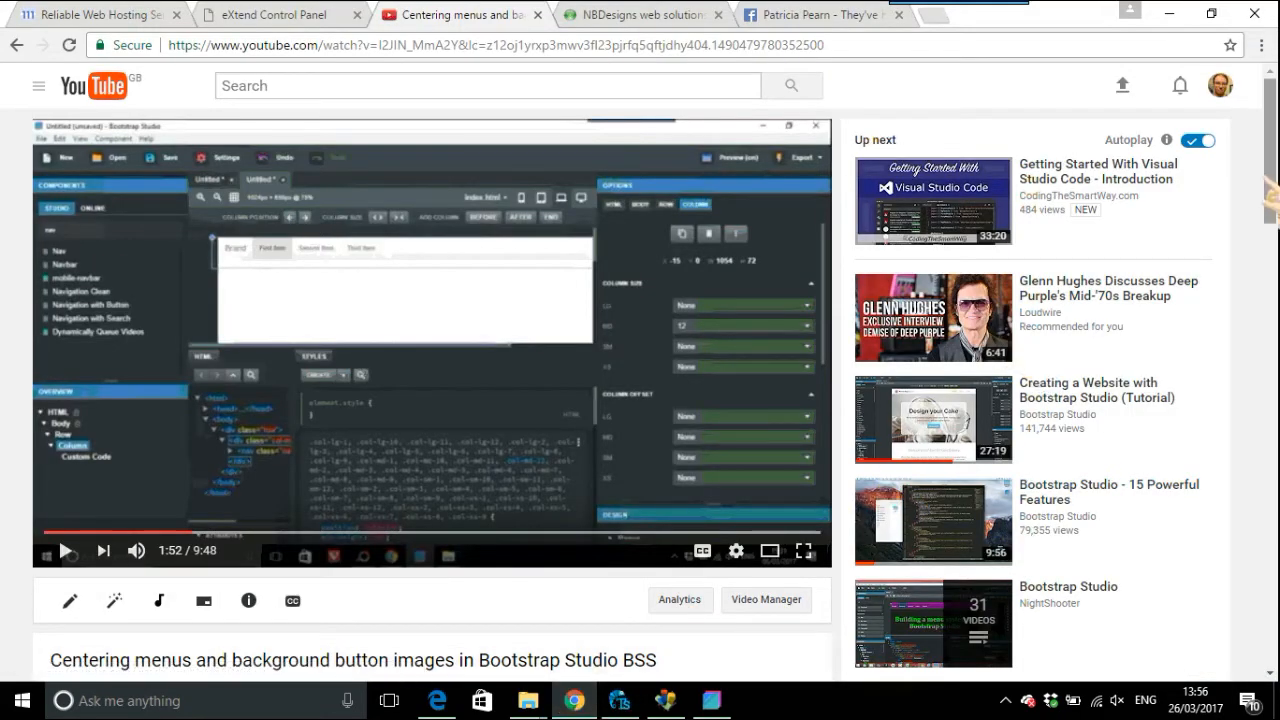
scroll("down", 3)
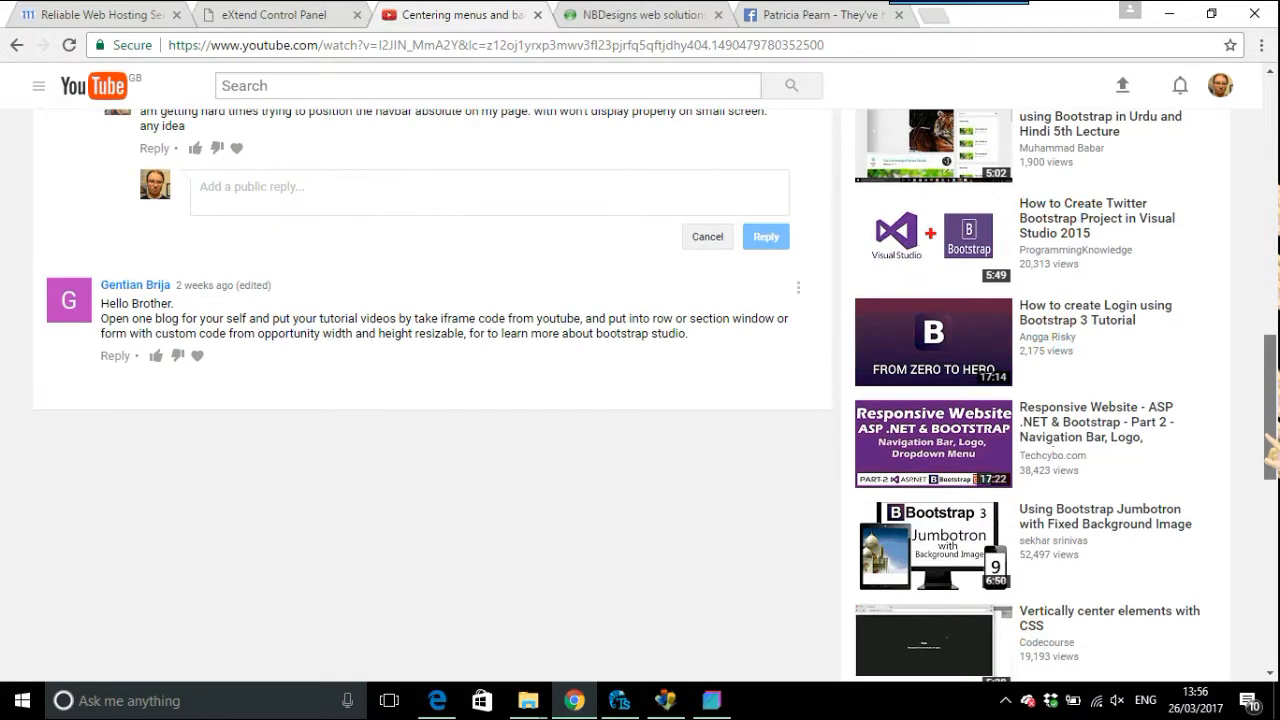
scroll("down", 3)
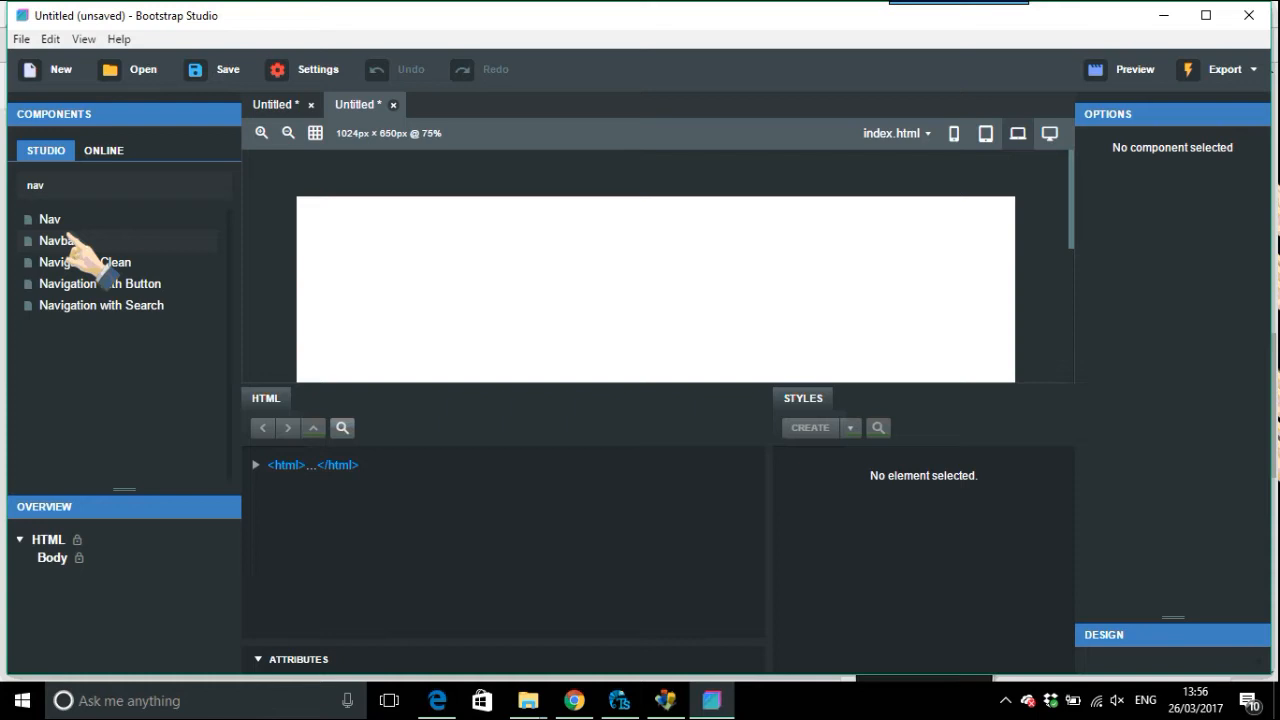
mouse_move(57, 240)
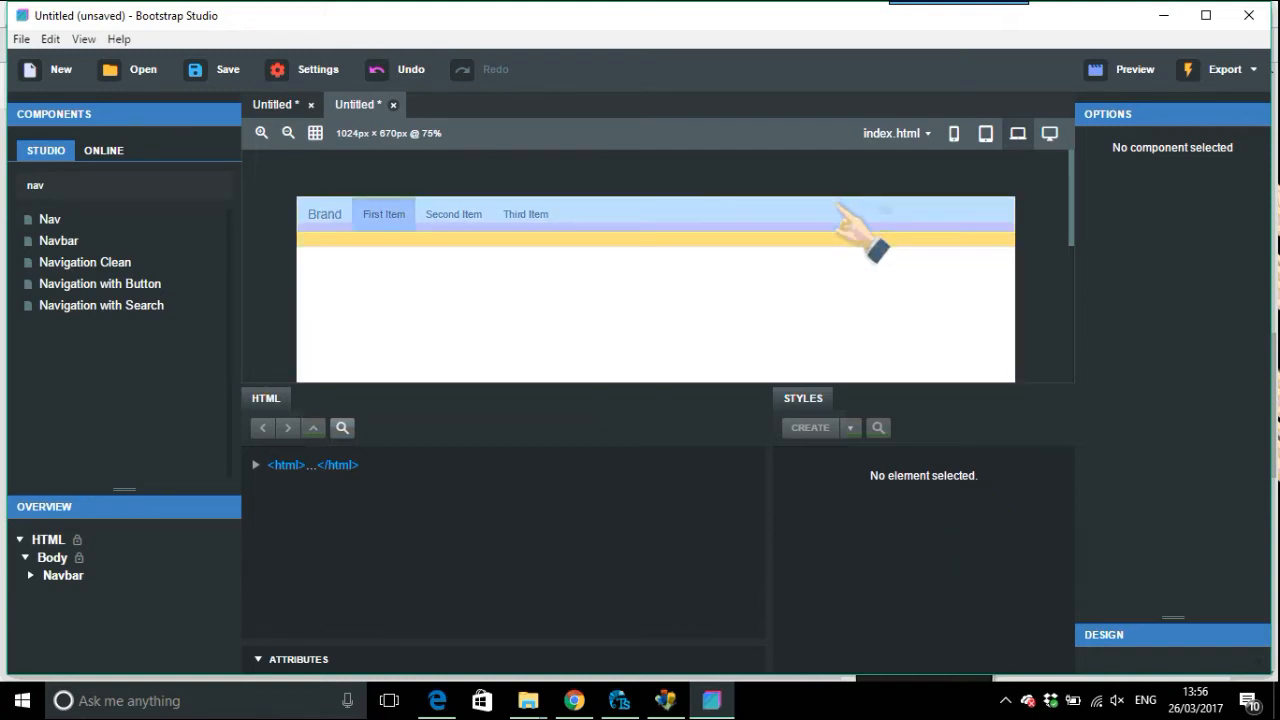
right_click(870, 220)
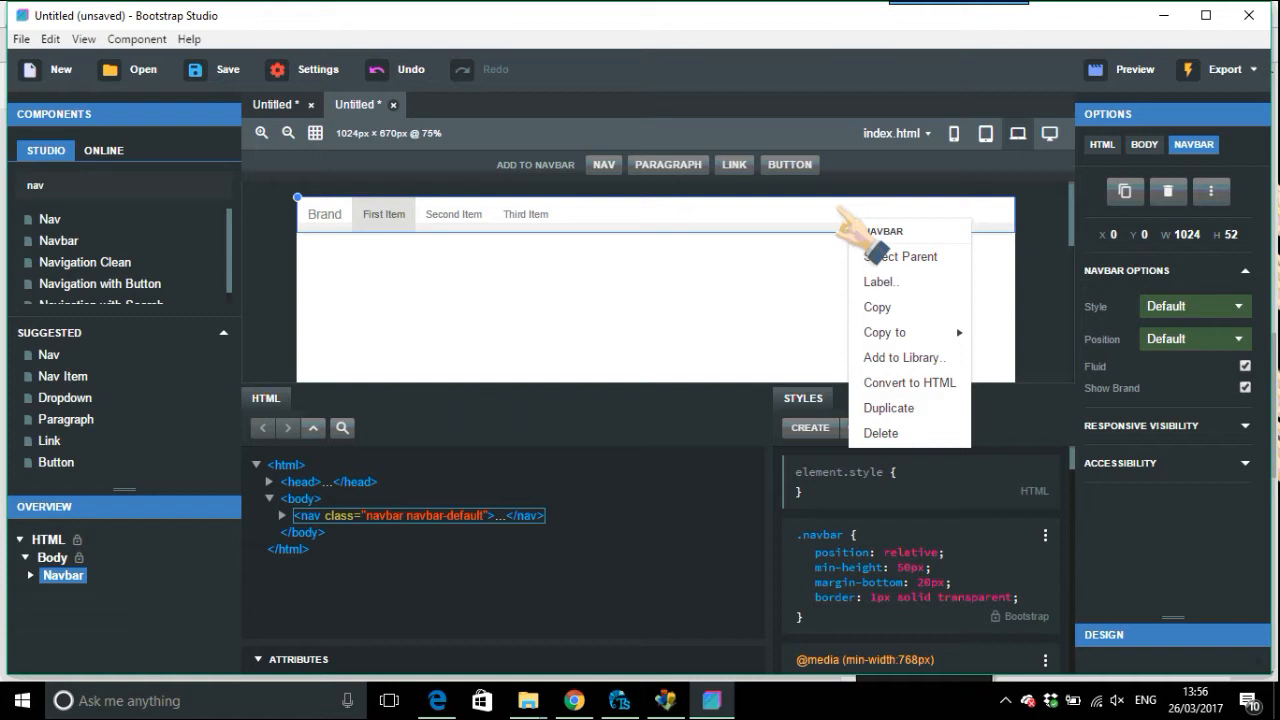
mouse_move(1260, 290)
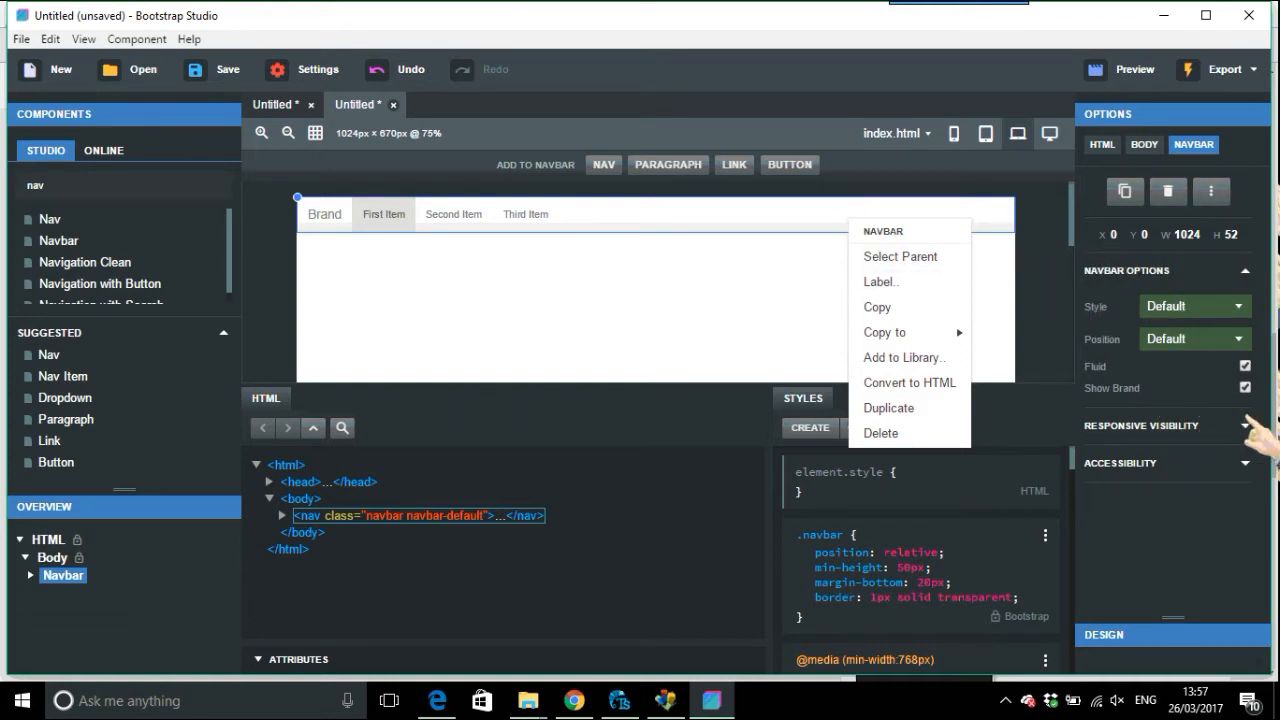
mouse_move(1248, 430)
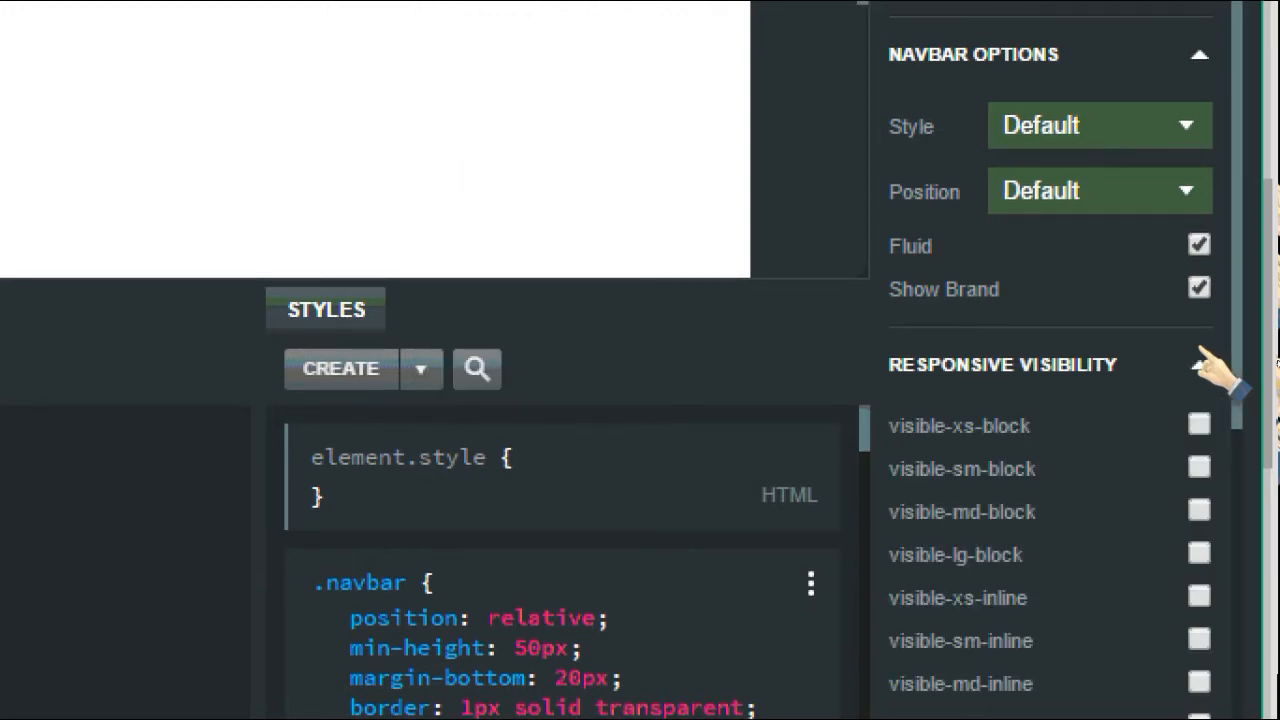
Tick hidden-xs under Responsive Visibility so the navbar hides on extra-small screens only.
scroll("down", 3)
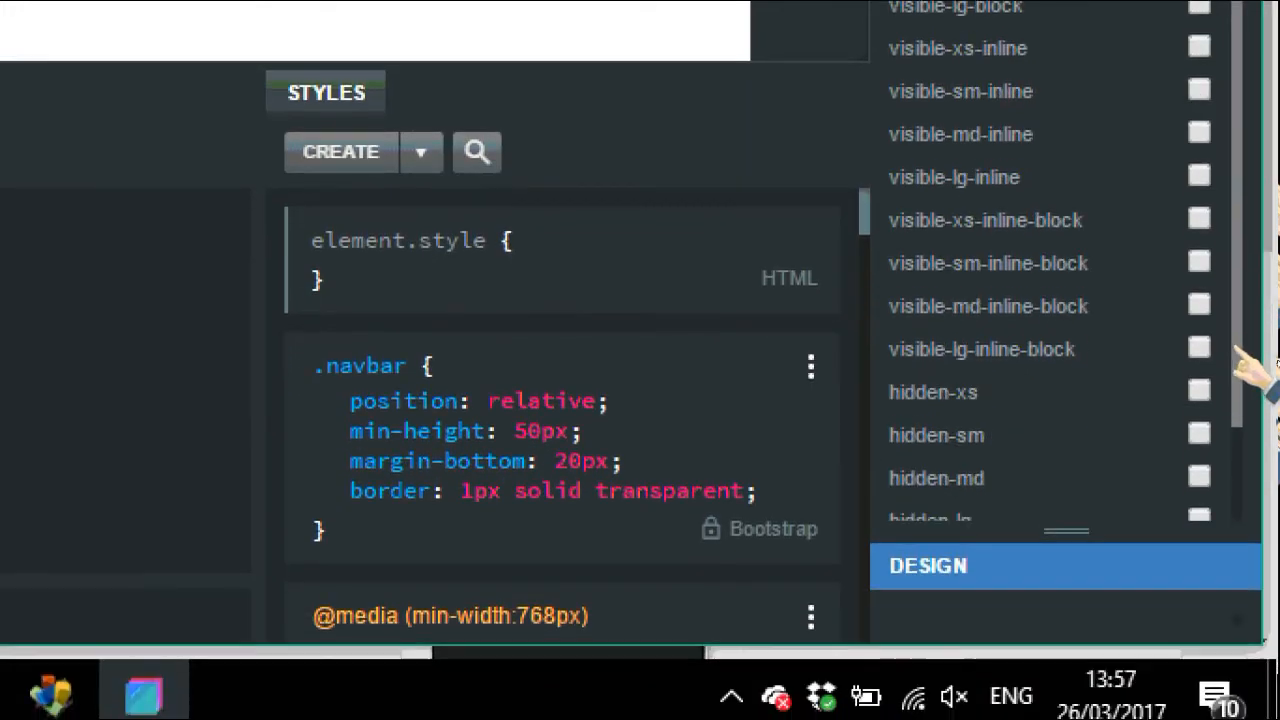
scroll("down", 3)
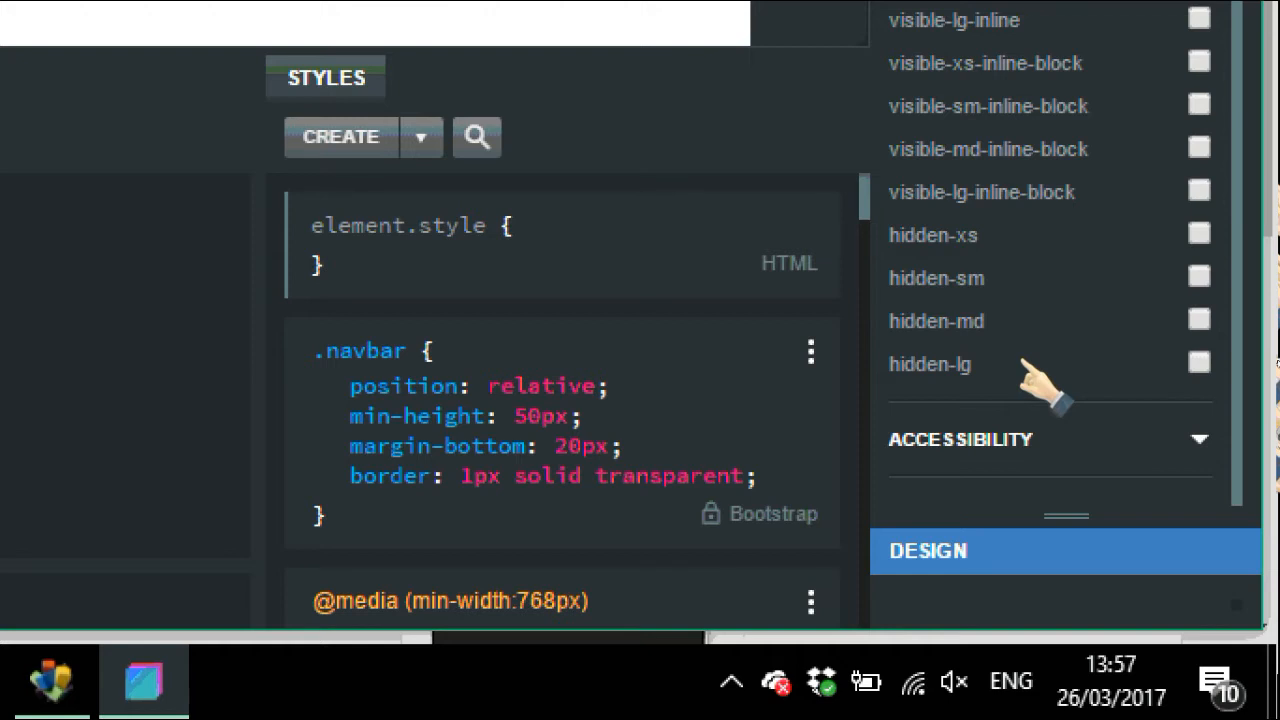
mouse_move(1130, 390)
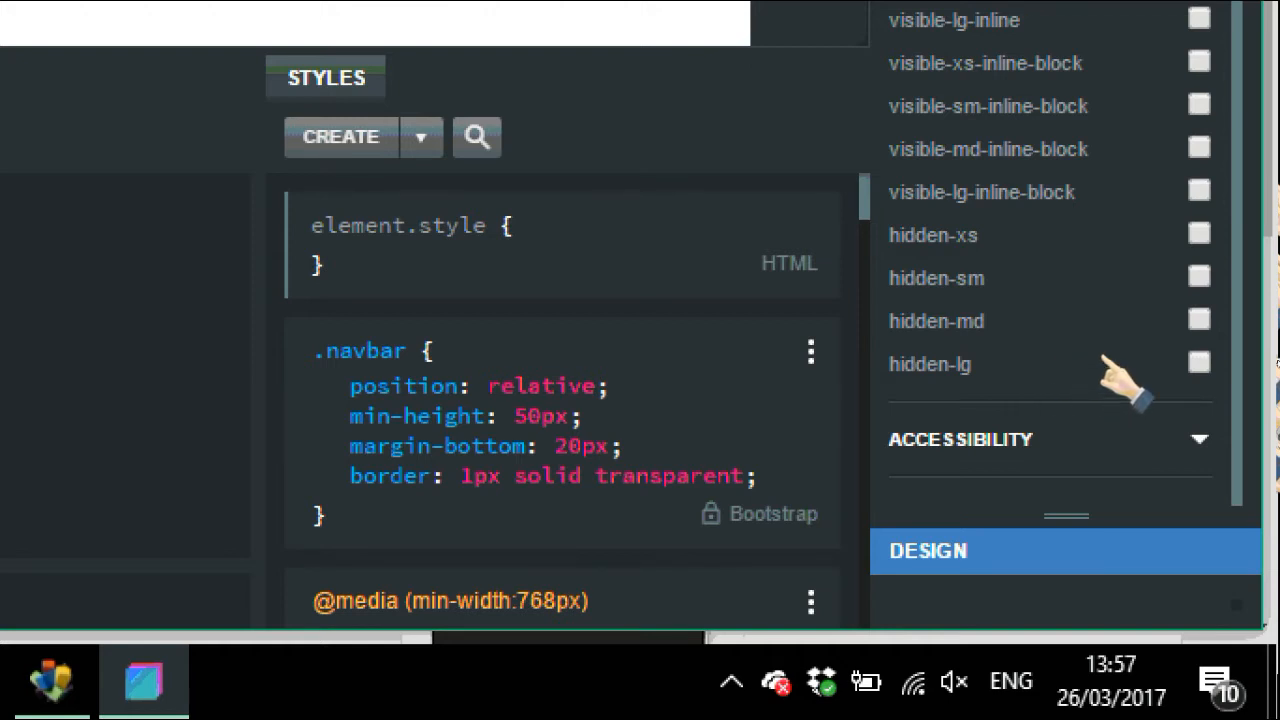
mouse_move(1200, 385)
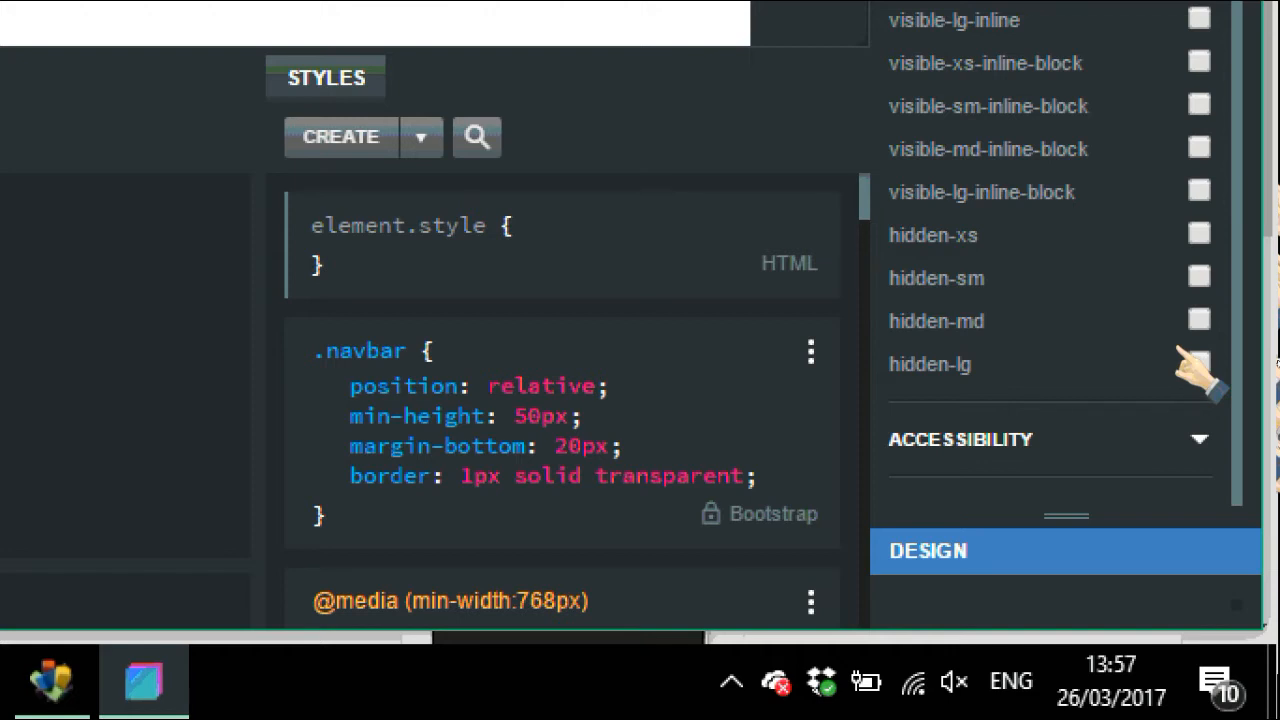
mouse_move(1200, 380)
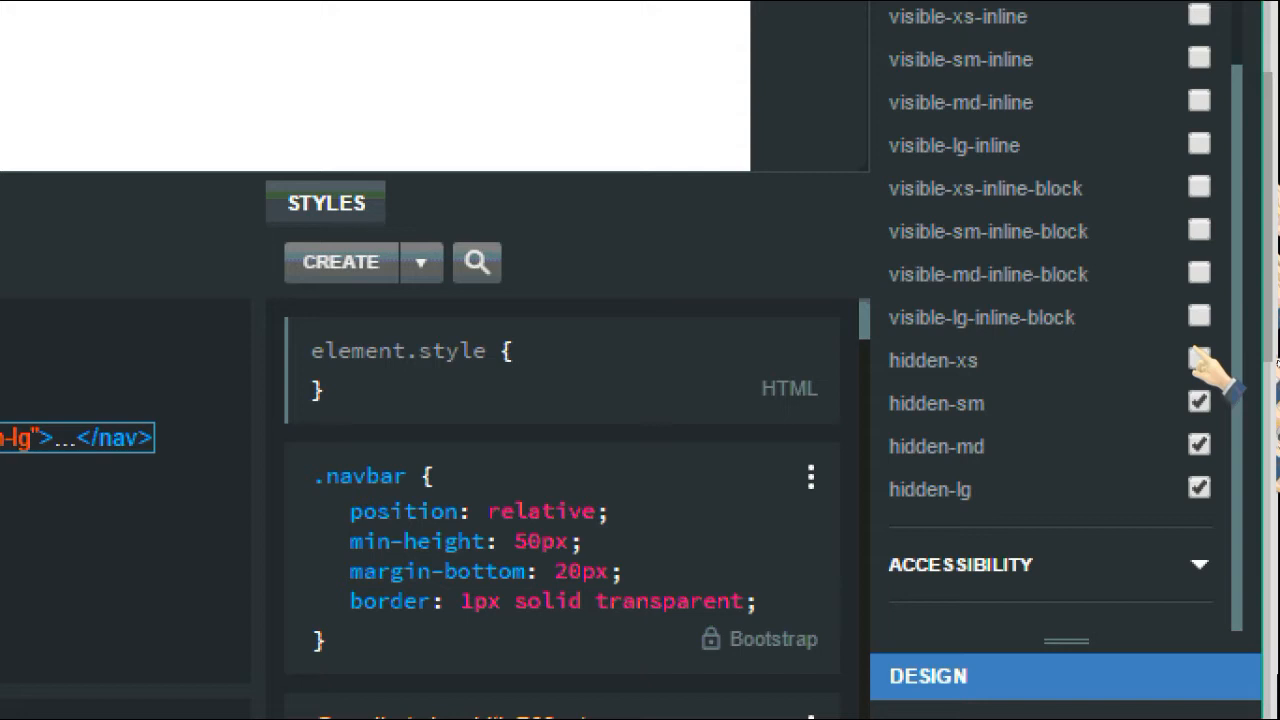
left_click(1198, 360)
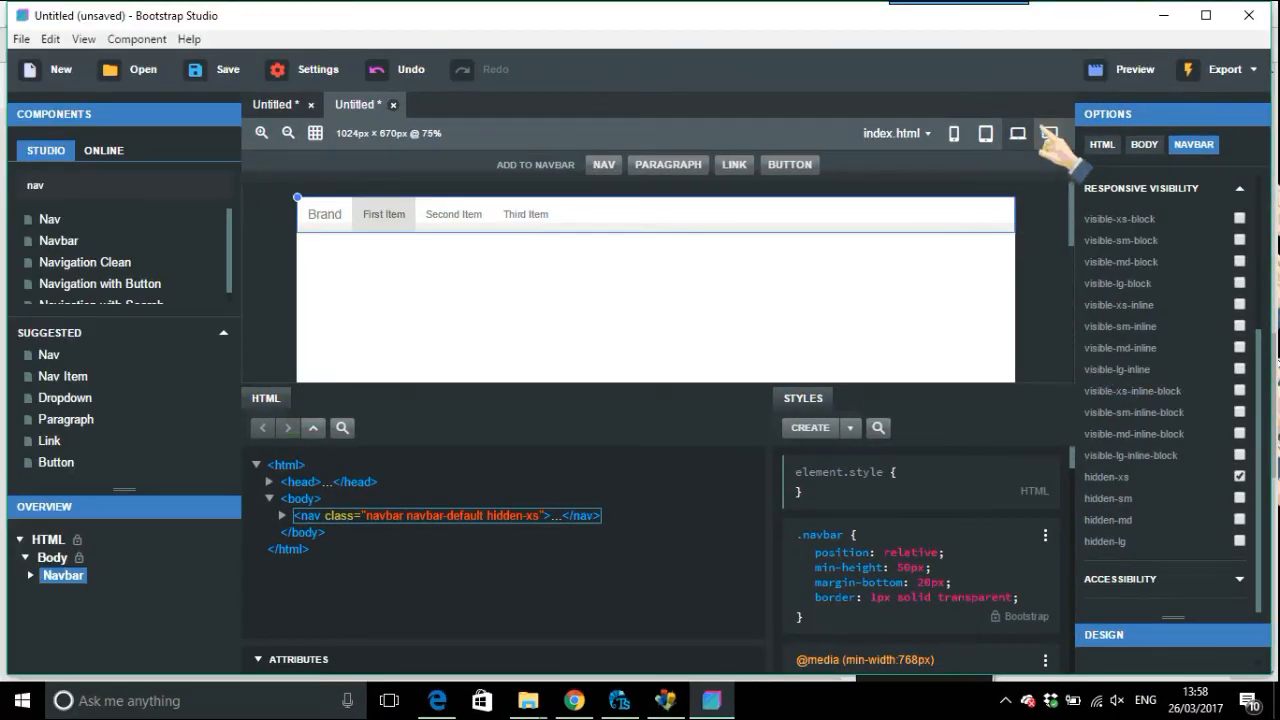
Check the navbar at desktop, laptop, tablet and phone widths, then bring up the live preview settings.
left_click(1050, 133)
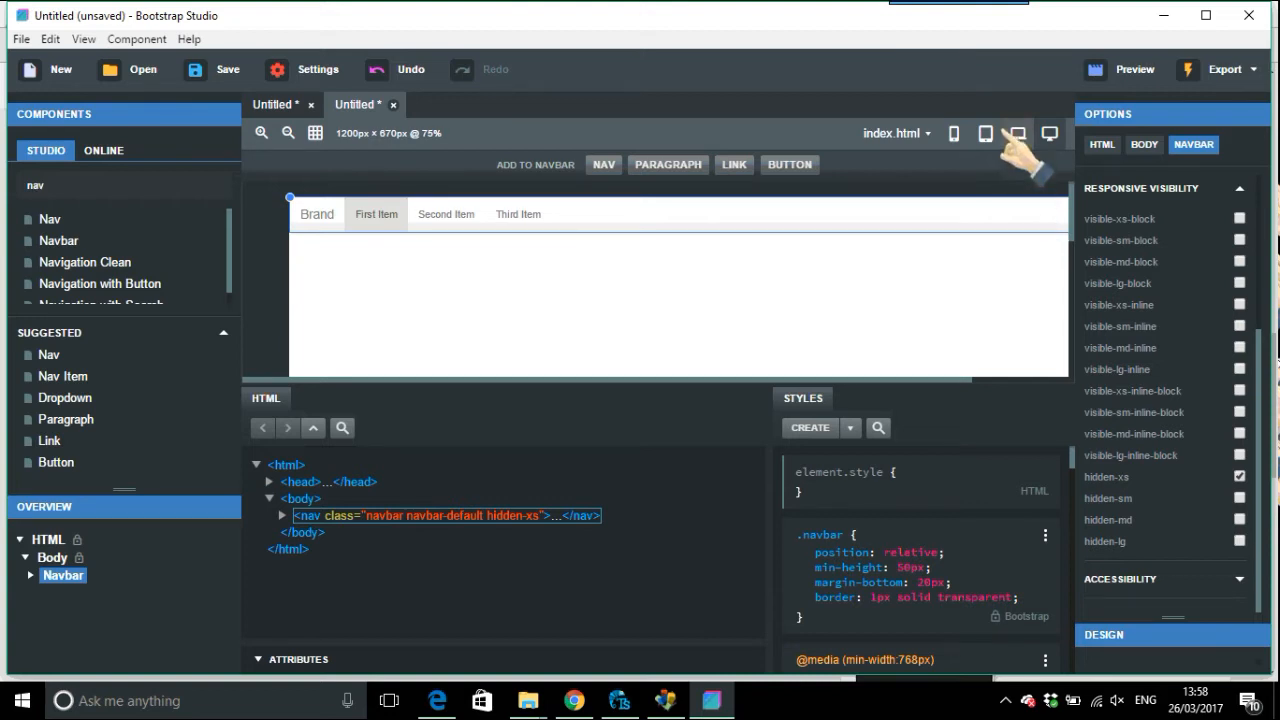
left_click(985, 133)
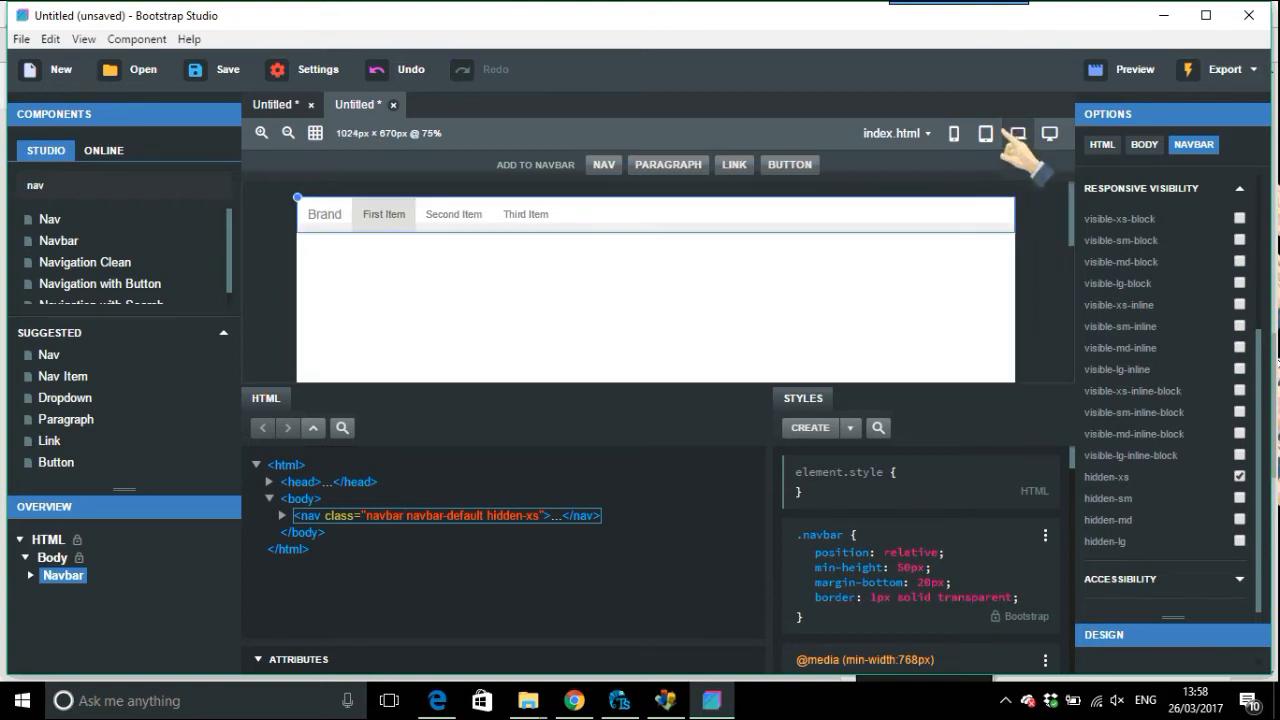
left_click(984, 133)
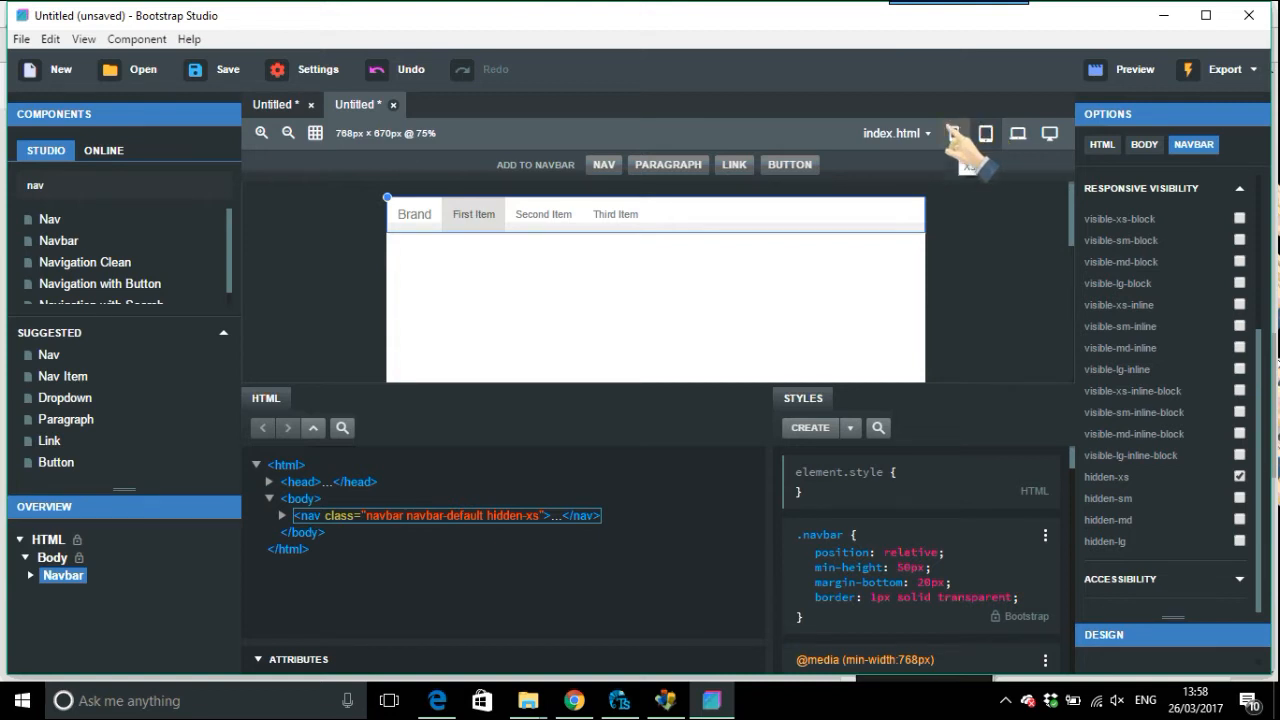
left_click(953, 133)
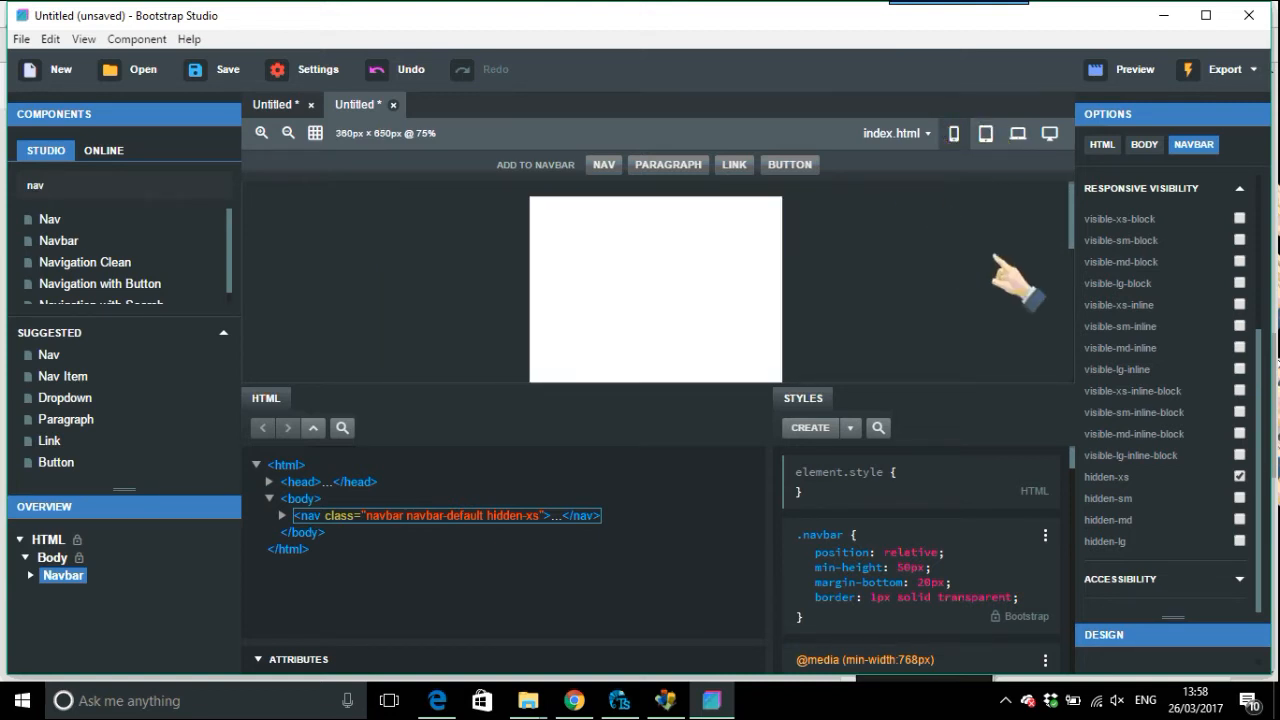
left_click(1134, 69)
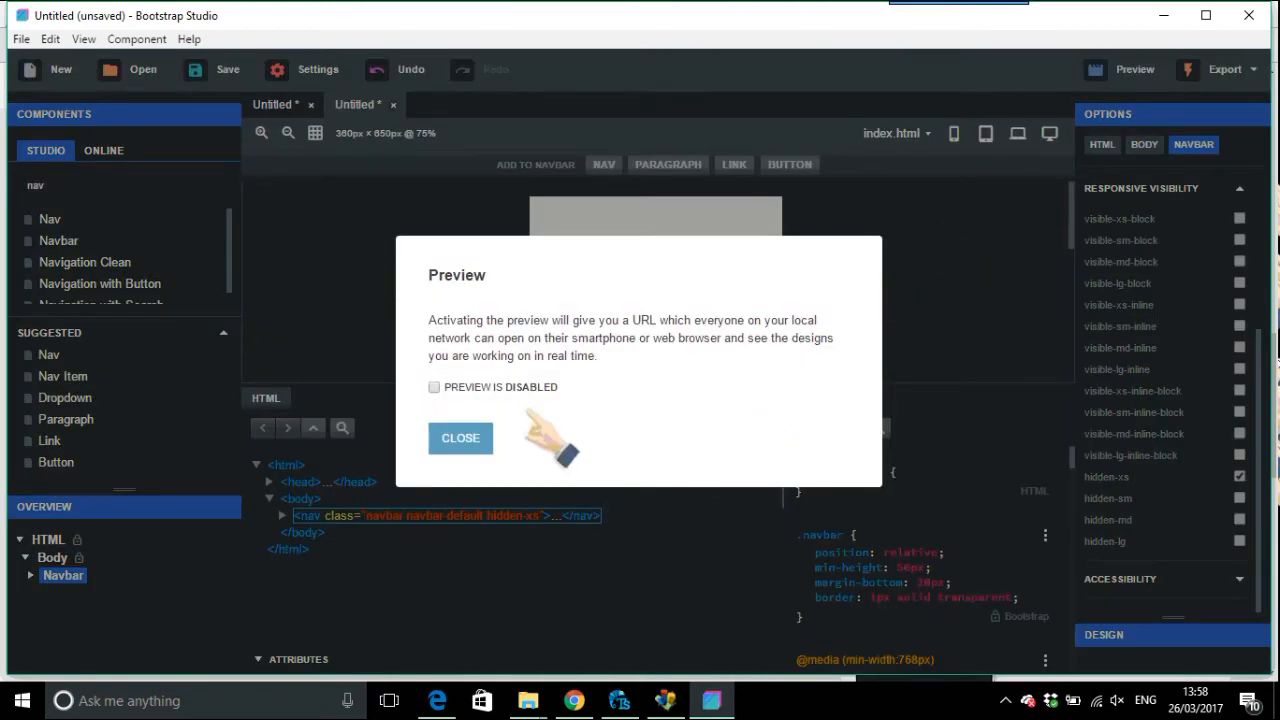
Turn on the live network preview and close its details dialog.
left_click(434, 387)
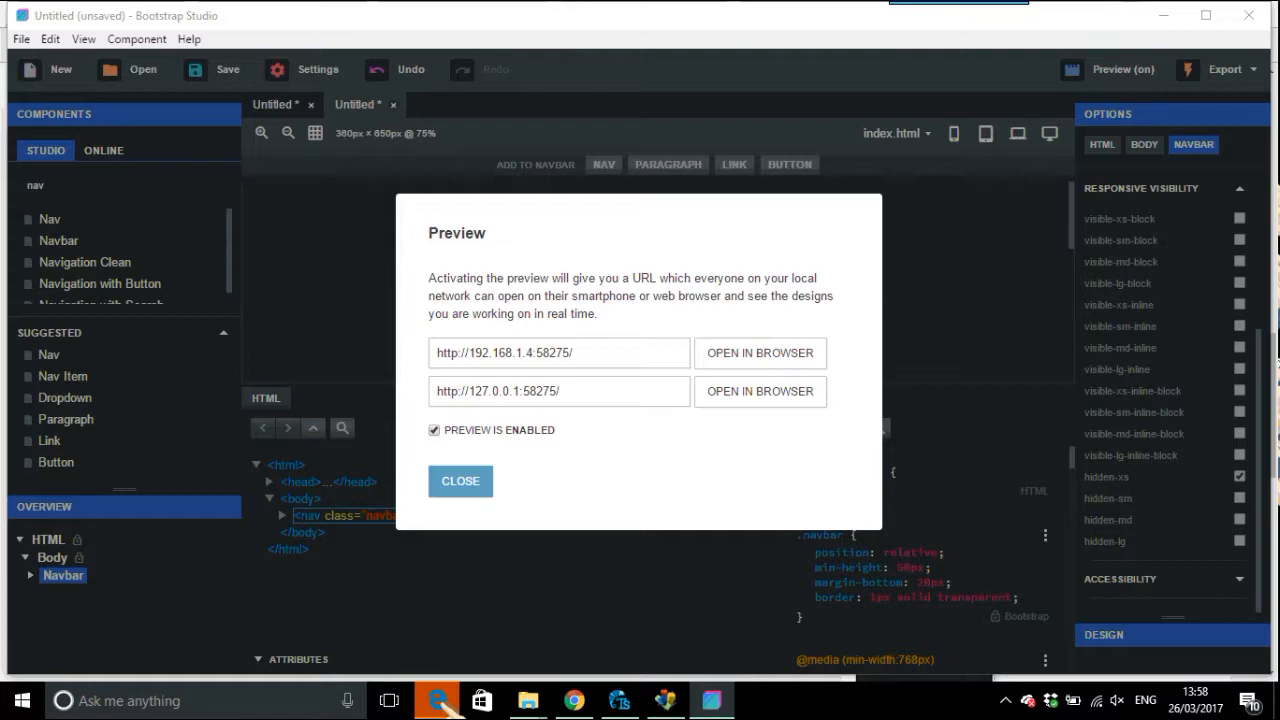
left_click(760, 353)
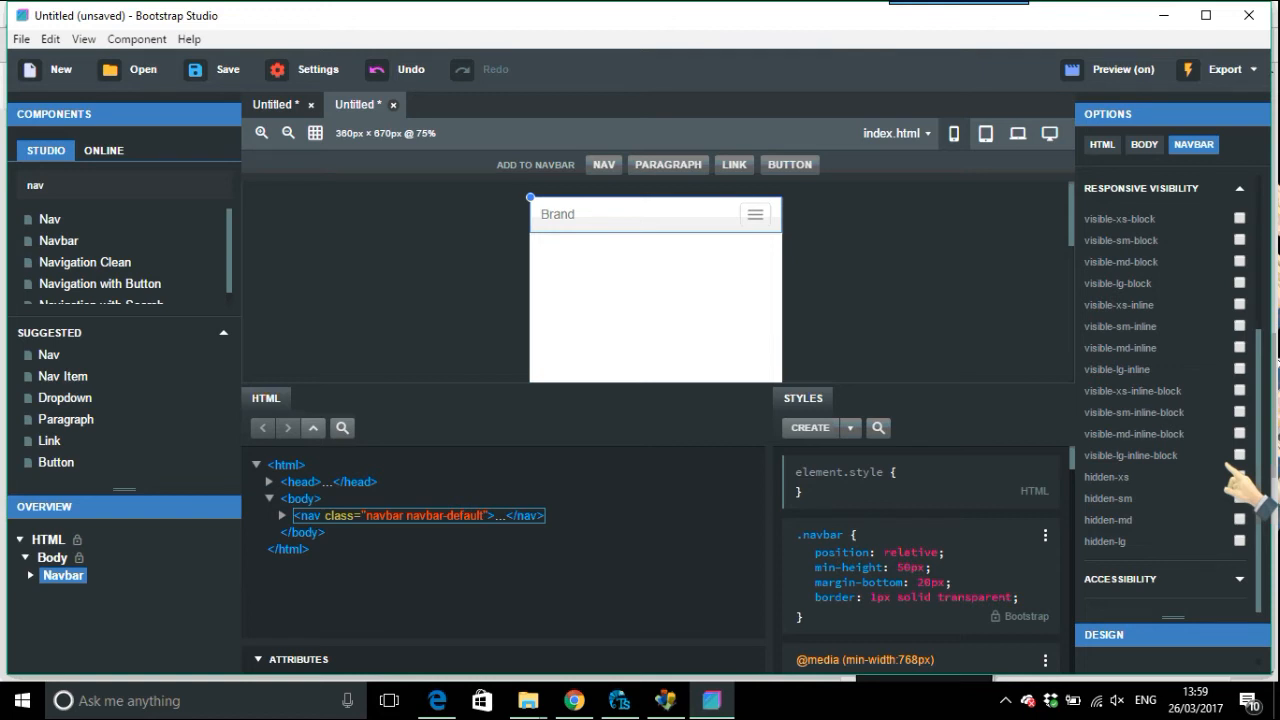
Toggle hidden-xs on and off so the navbar shows at phone size, then bring up the preview details.
left_click(1239, 498)
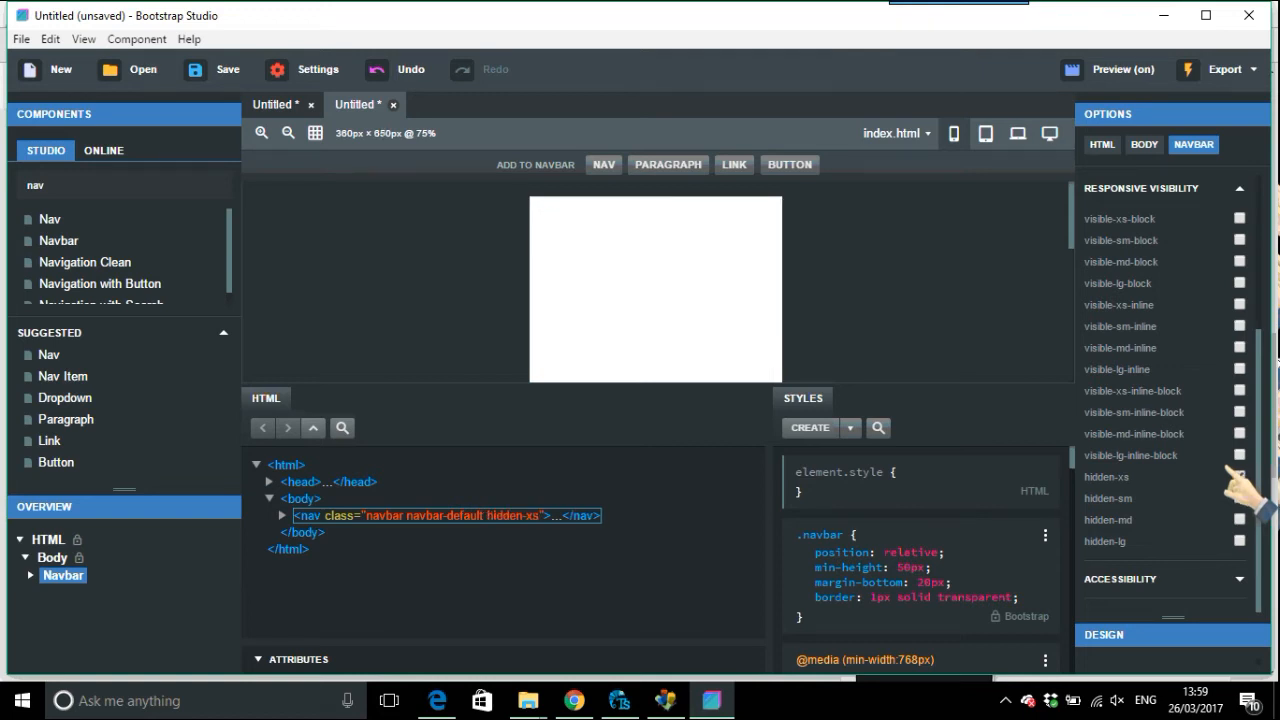
left_click(1239, 478)
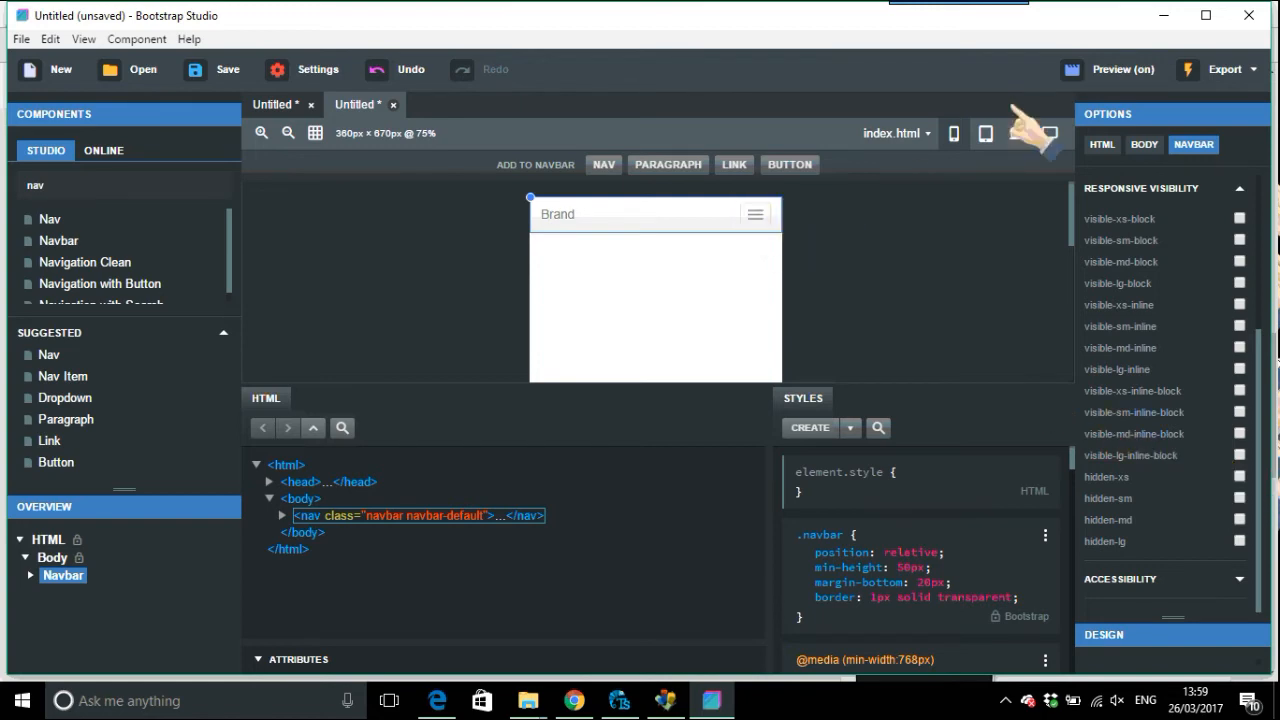
left_click(1110, 69)
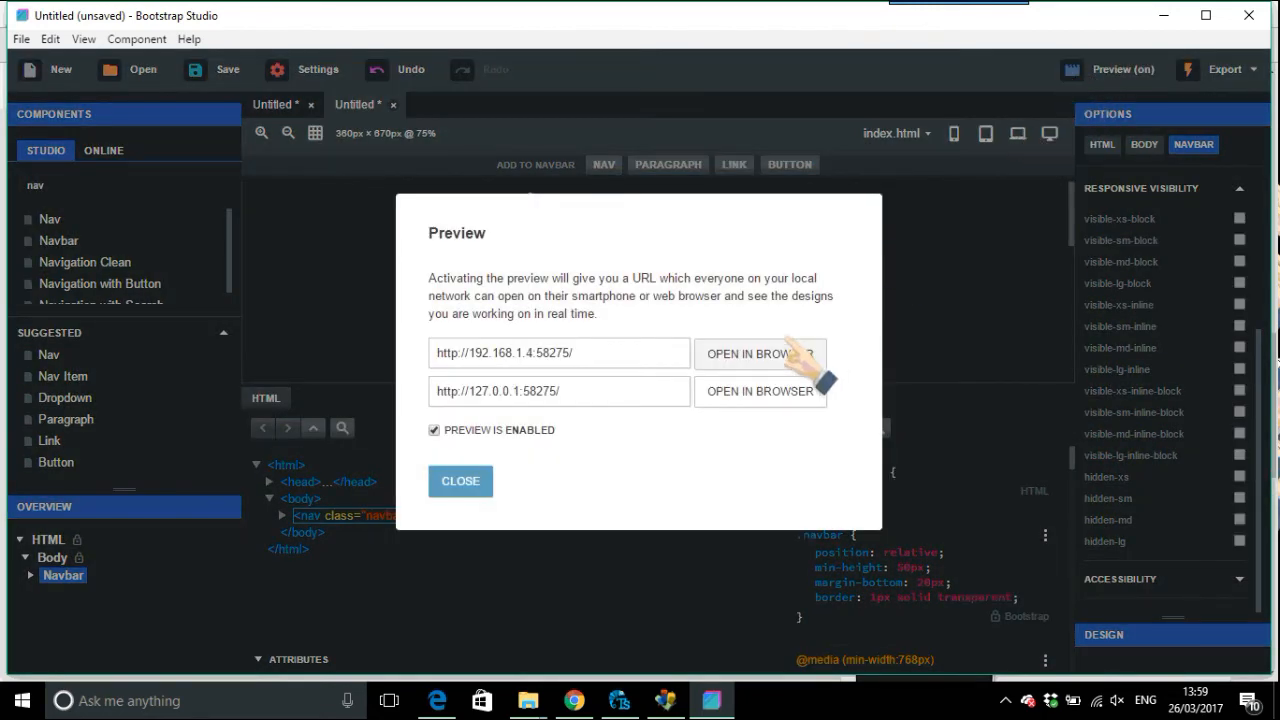
View the live preview in Edge with the mobile menu expanded, then at maximized desktop width.
left_click(760, 353)
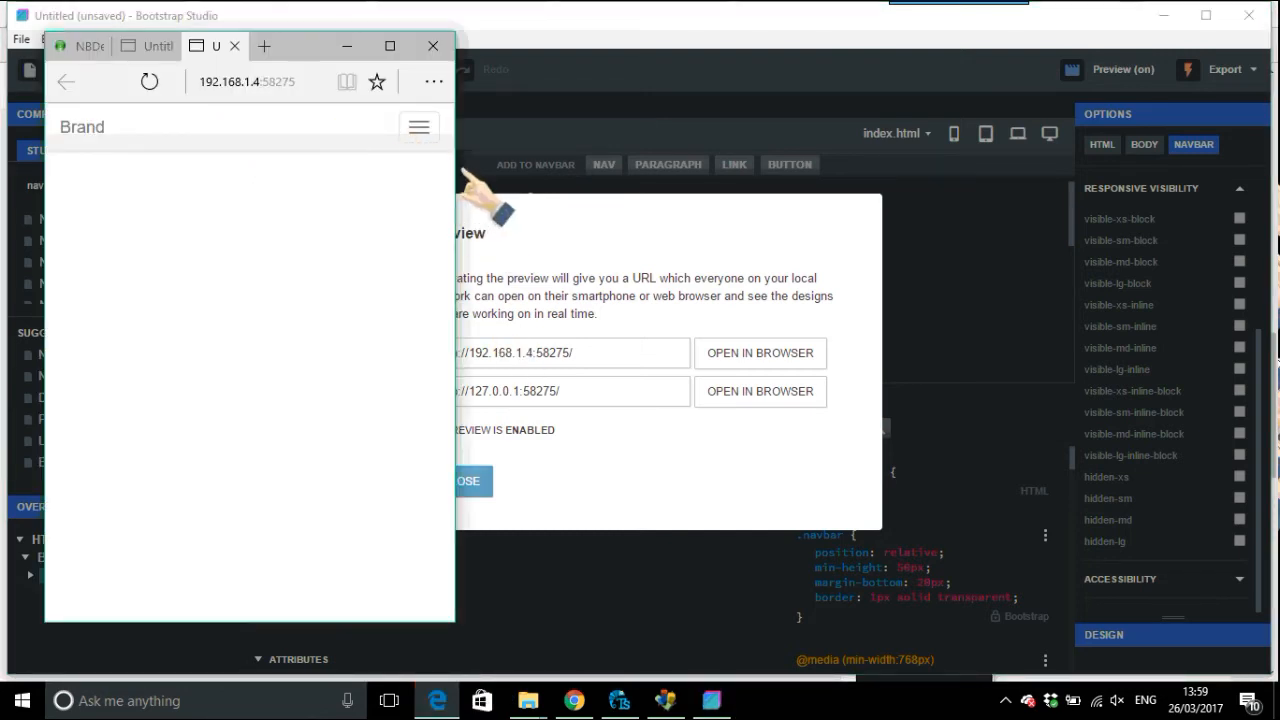
left_click(419, 127)
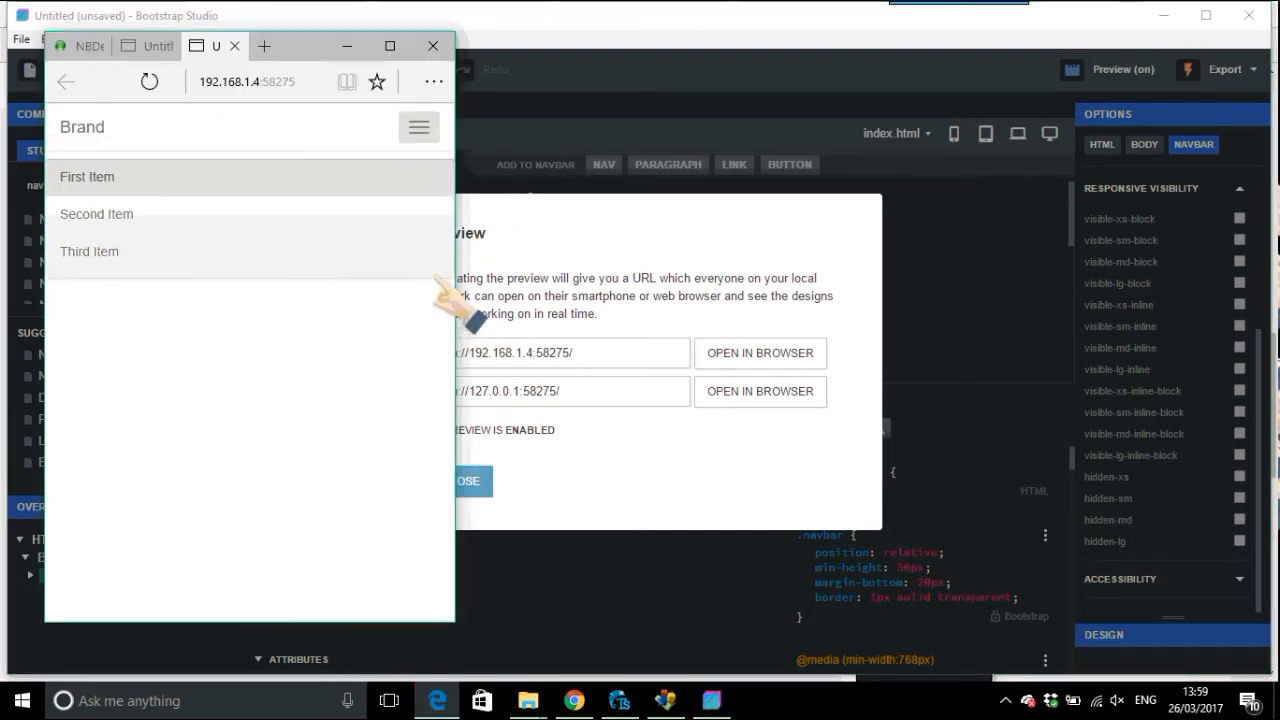
left_click(418, 126)
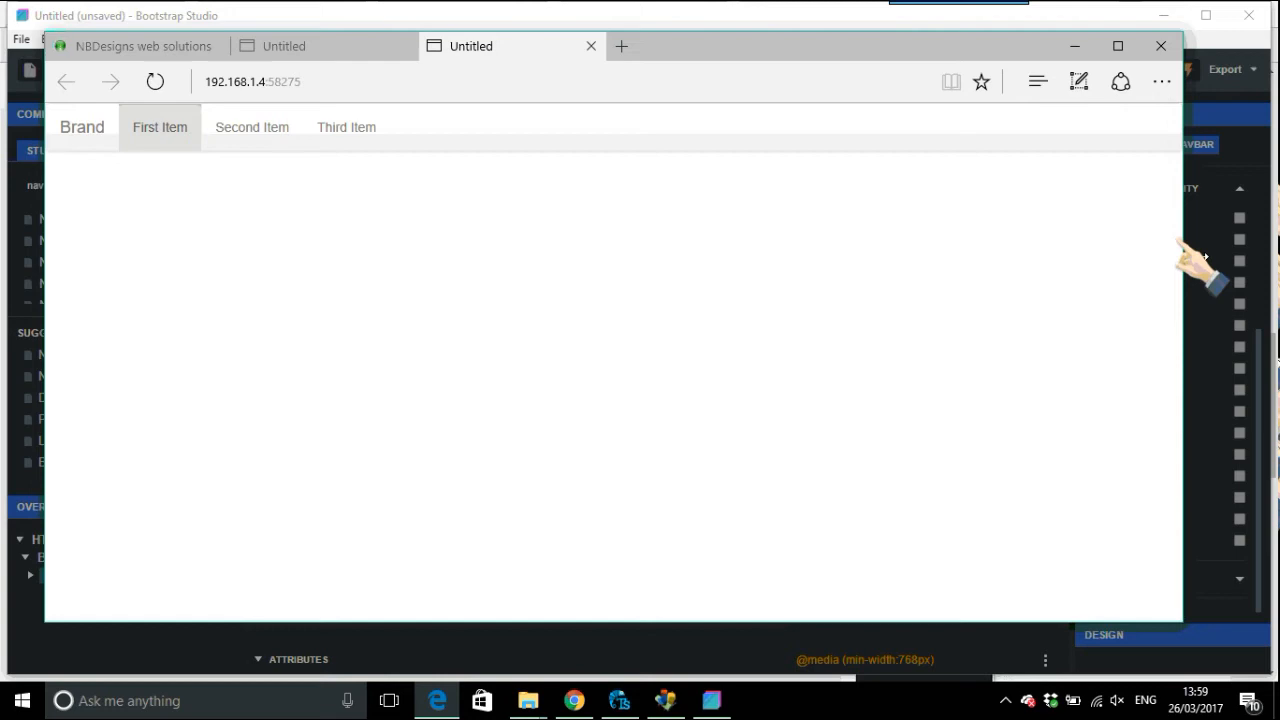
mouse_move(1085, 70)
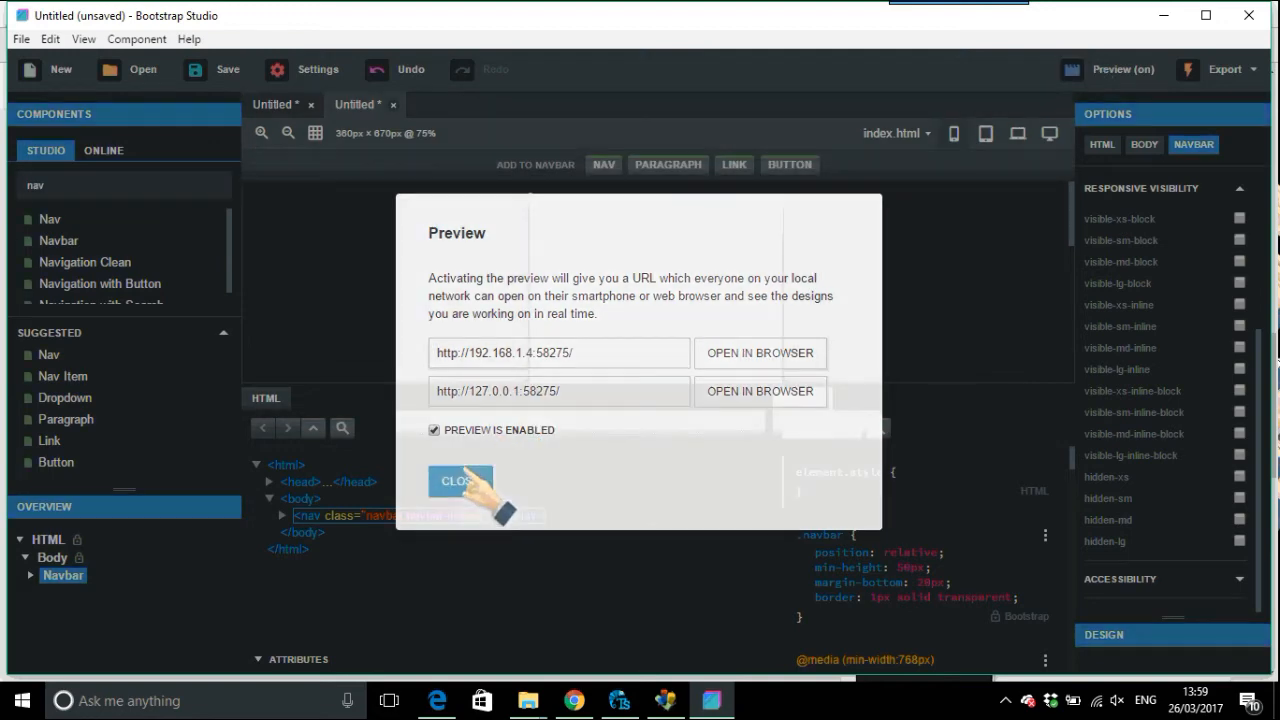
Close the preview details and show the full navbar on the canvas at desktop width.
left_click(459, 481)
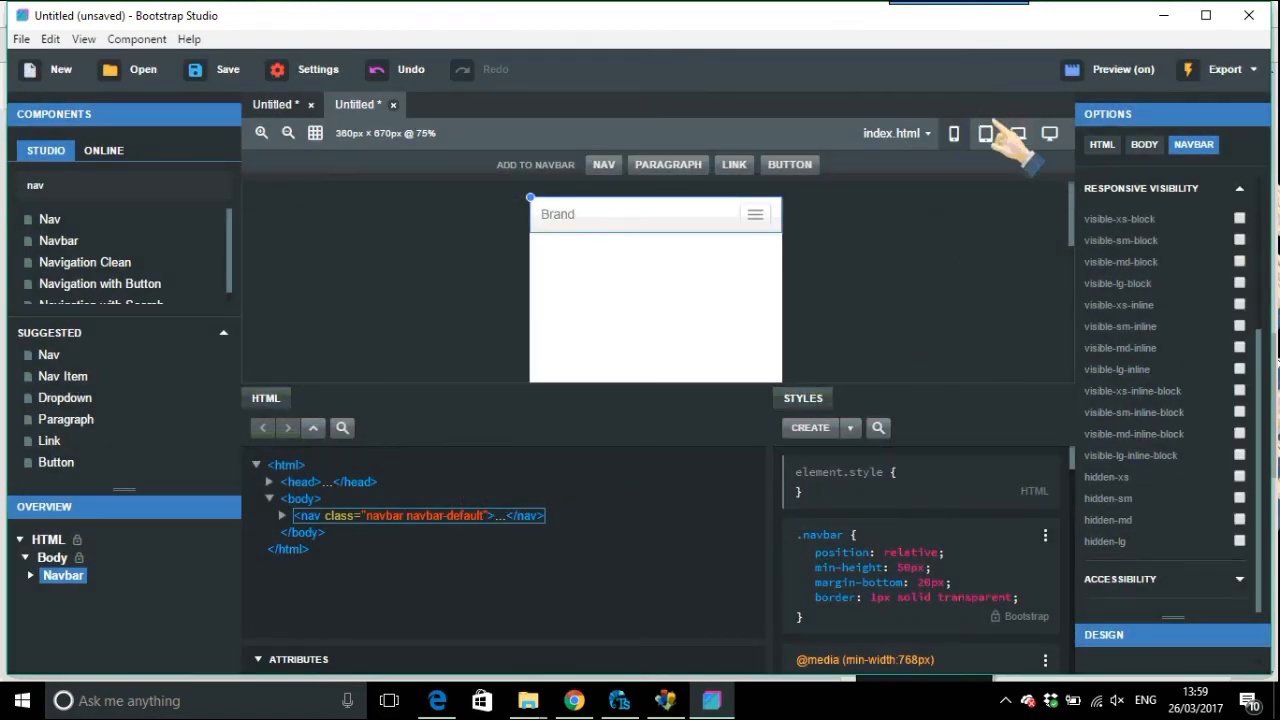
left_click(1016, 132)
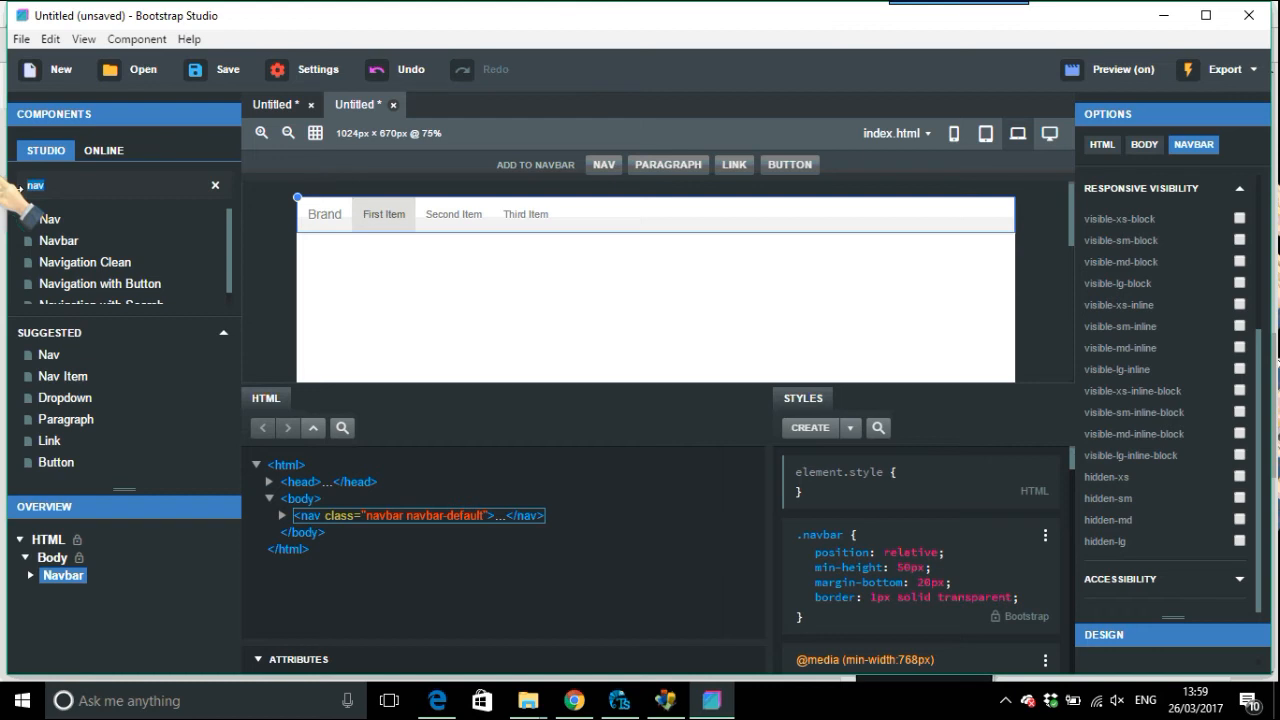
Add a row component and paste a copy of the navbar's markup into its Custom Code.
type("row")
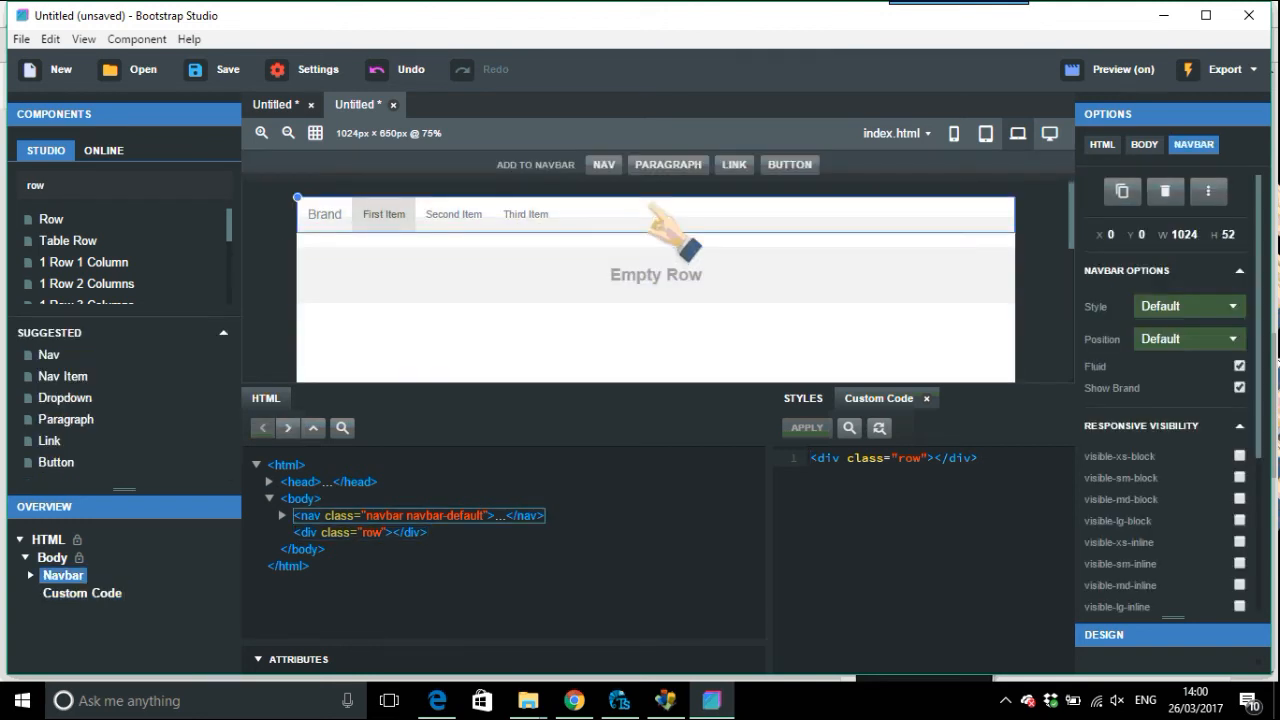
right_click(660, 230)
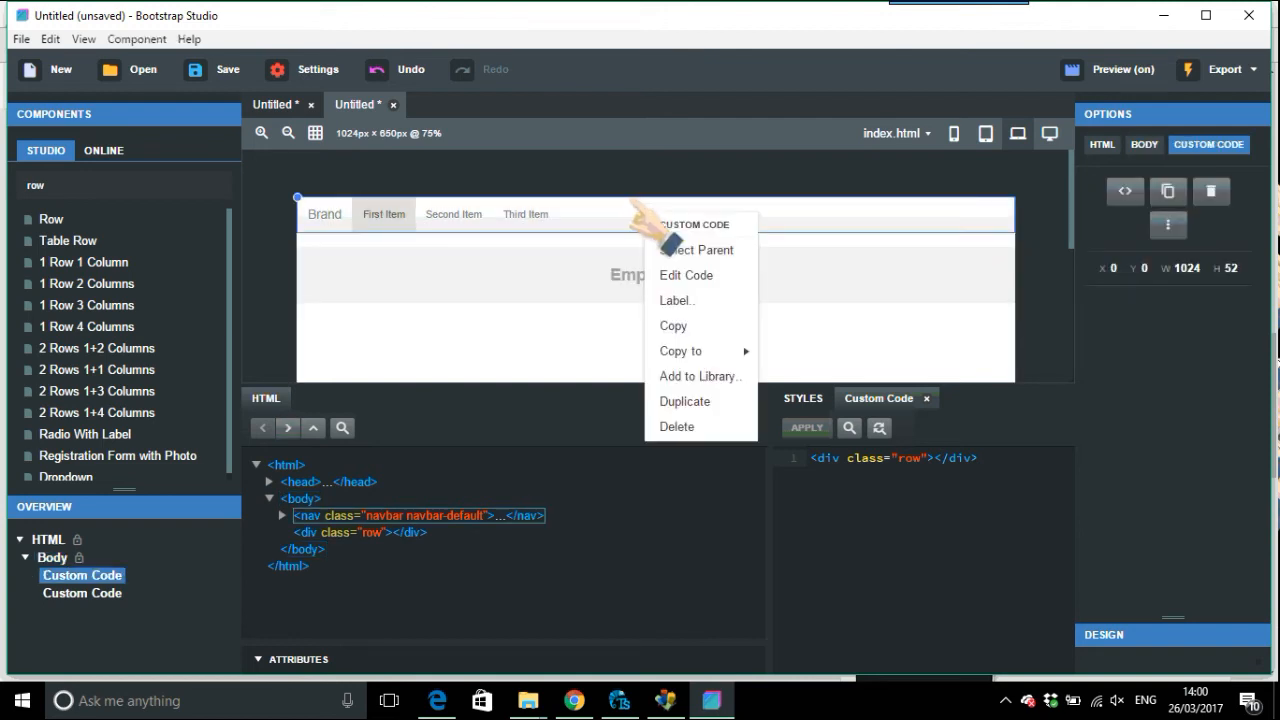
left_click(686, 275)
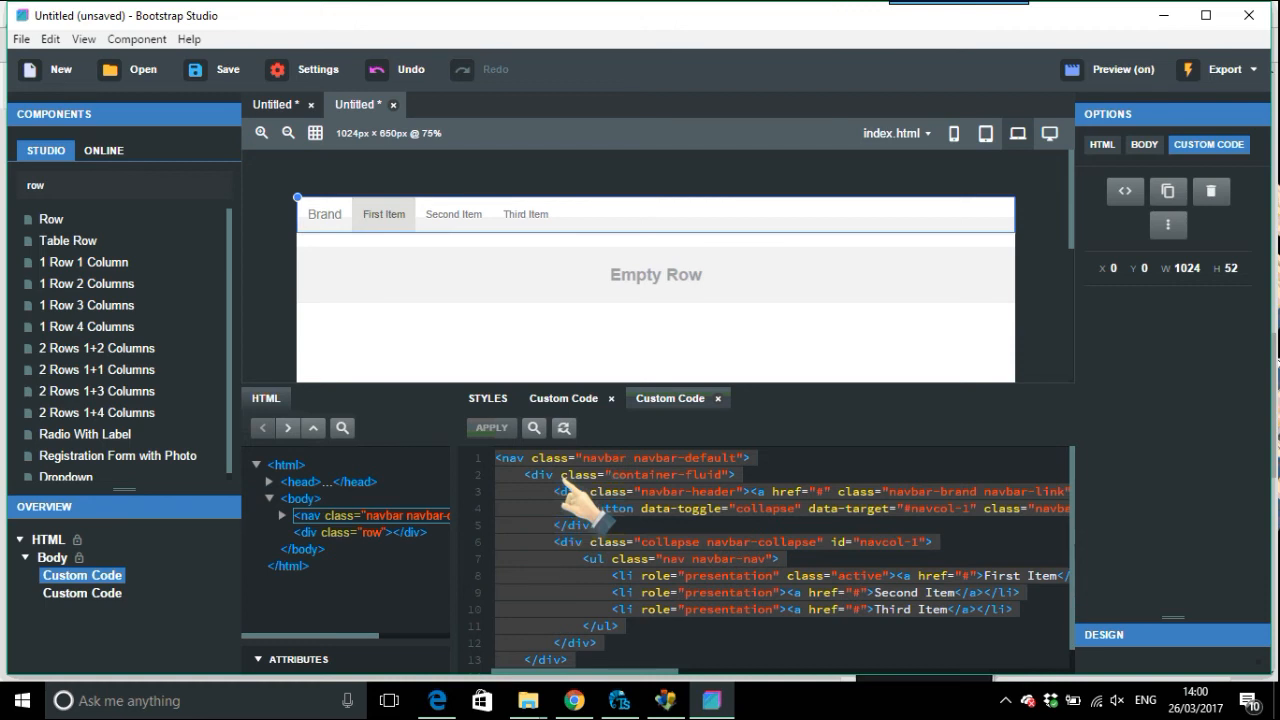
mouse_move(560, 500)
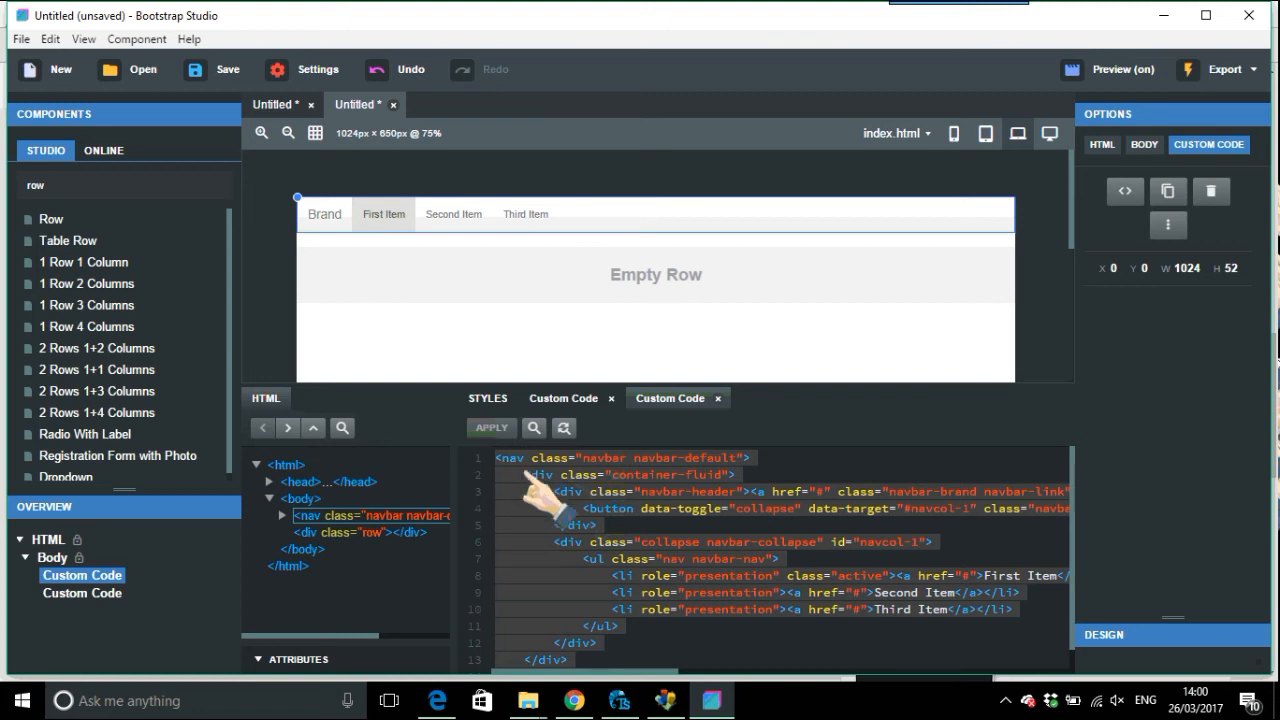
left_click(563, 397)
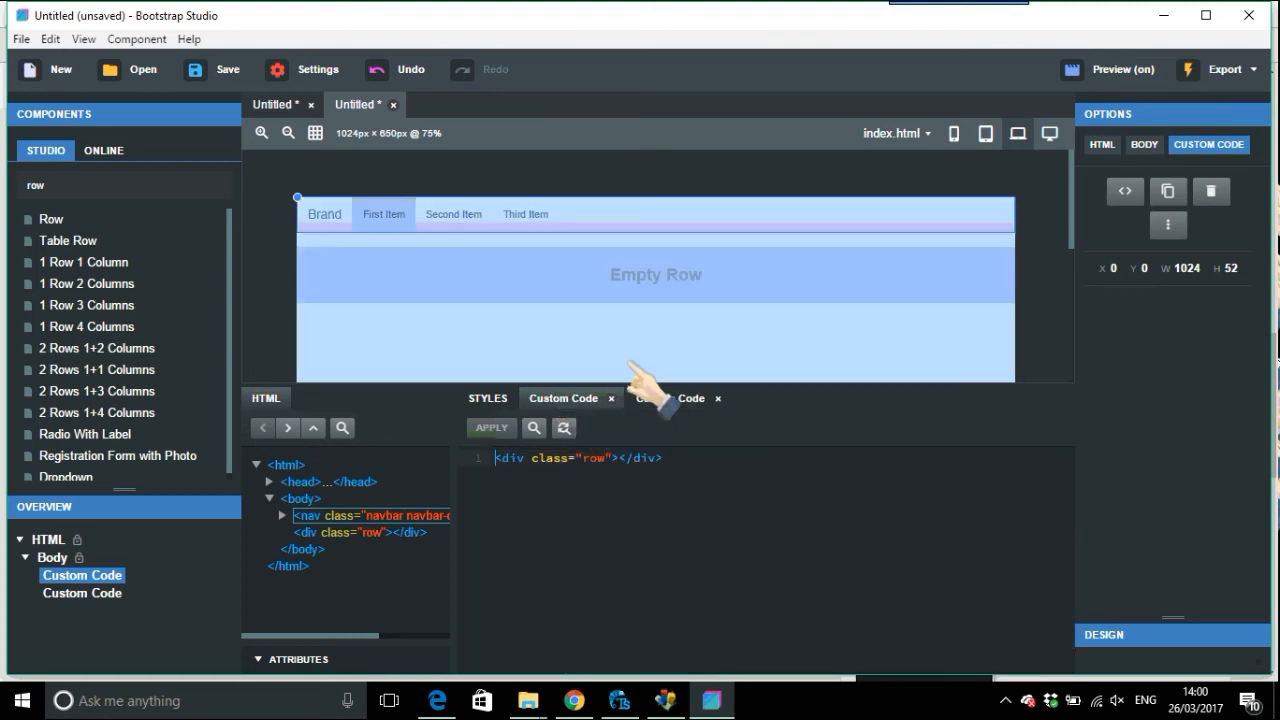
left_click(670, 398)
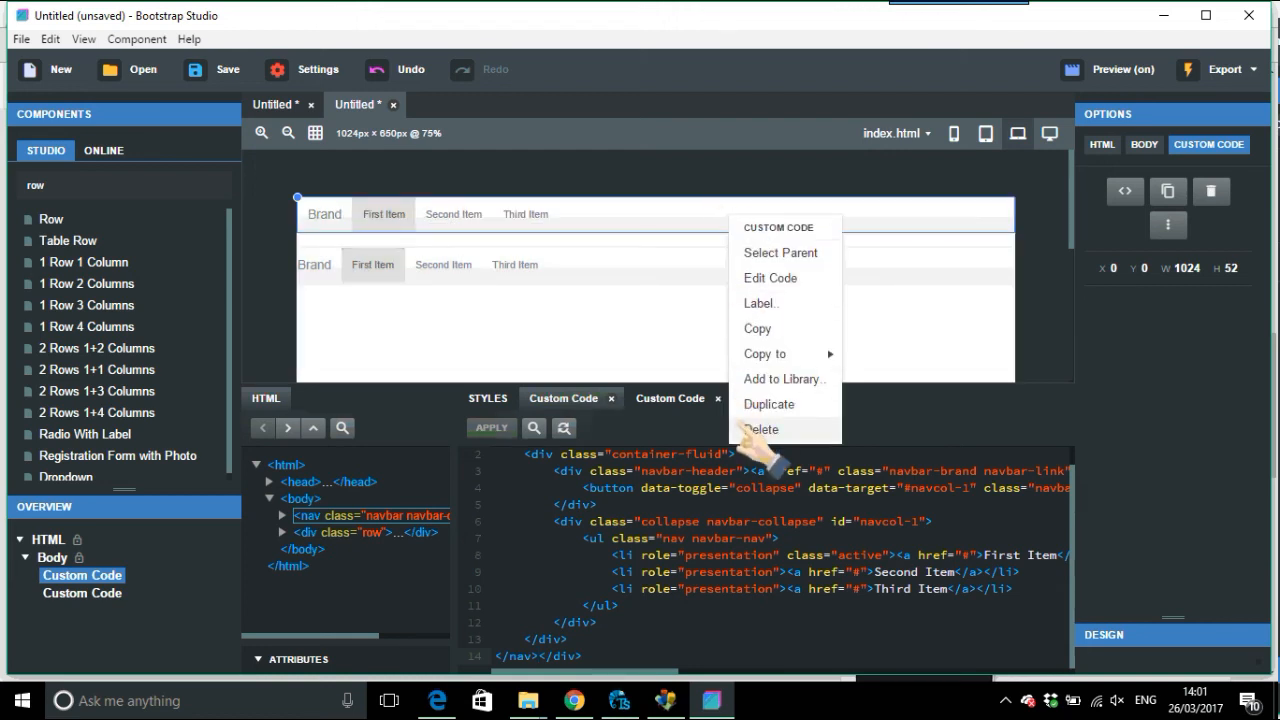
Delete the original navbar so only the row's copied navbar remains.
left_click(760, 429)
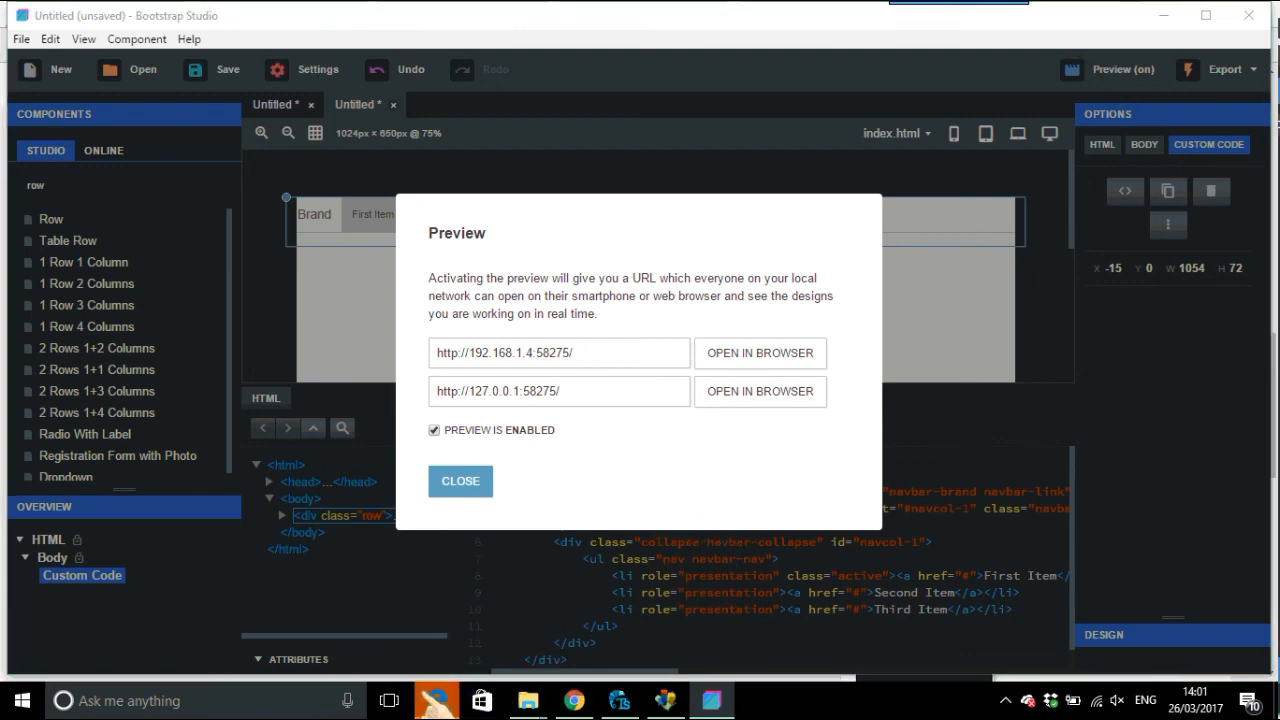
View the row-wrapped navbar in the Edge live preview, collapsed then at full desktop width.
left_click(760, 353)
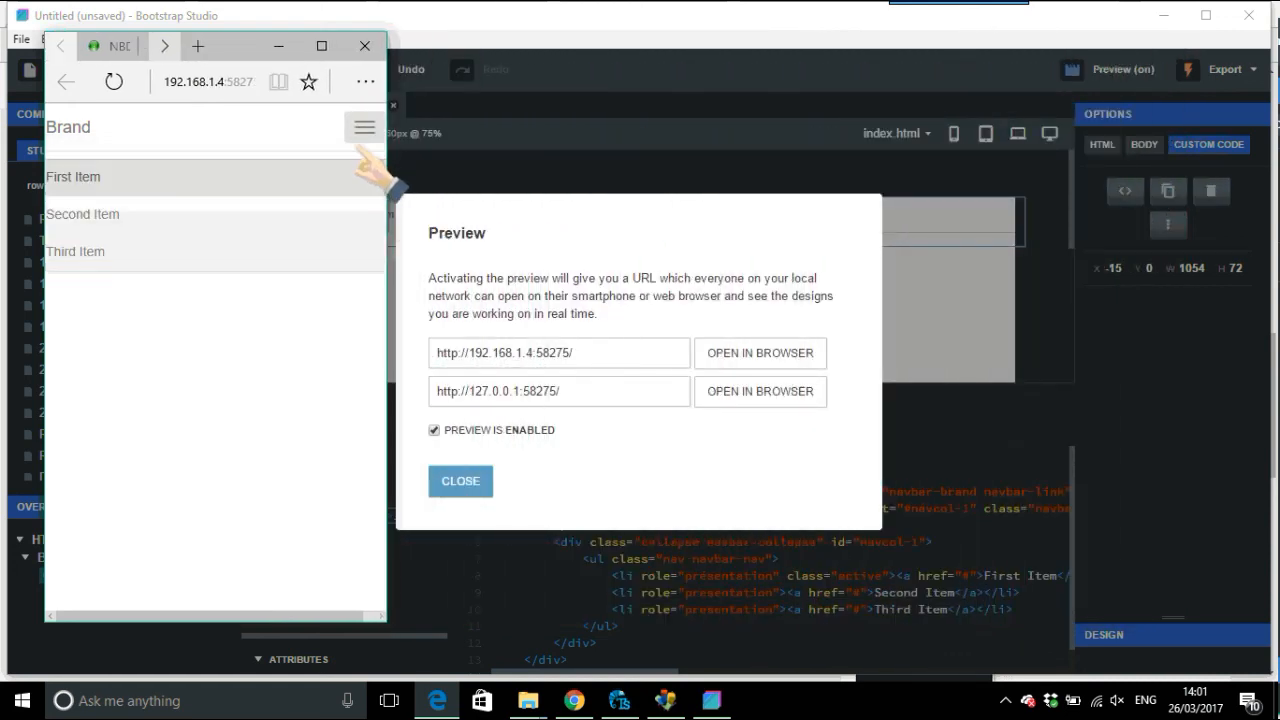
left_click(460, 481)
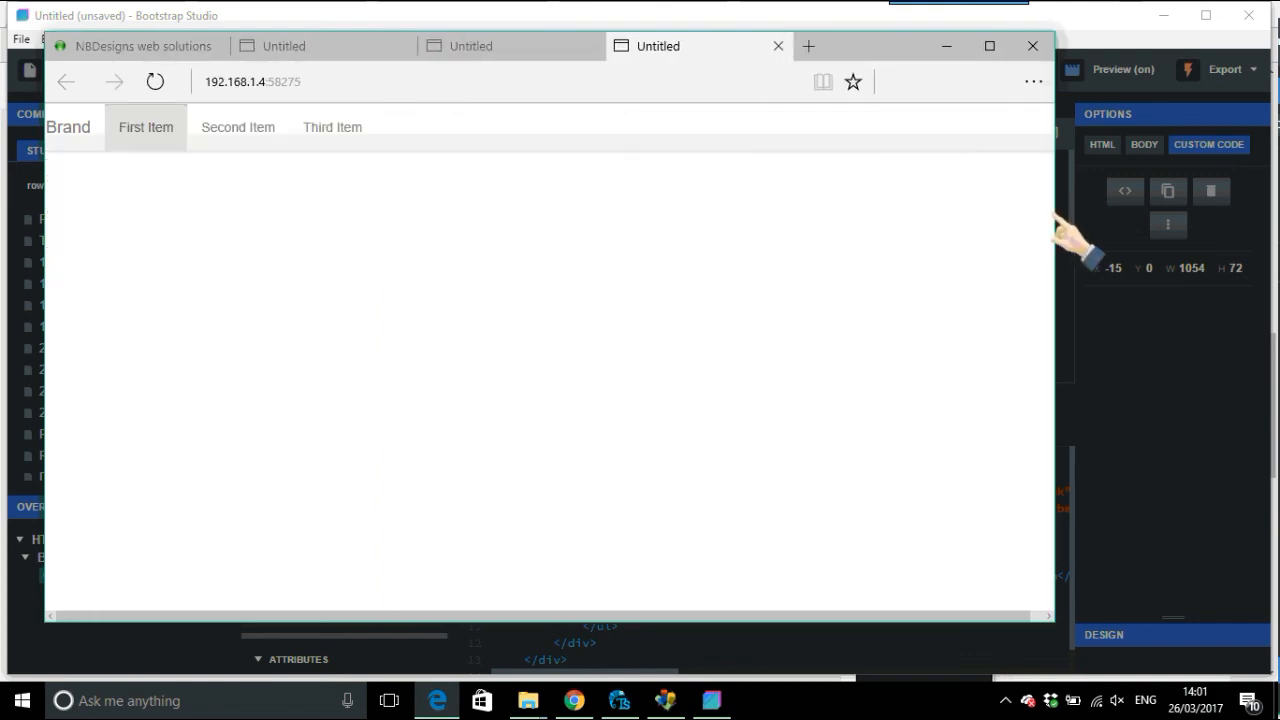